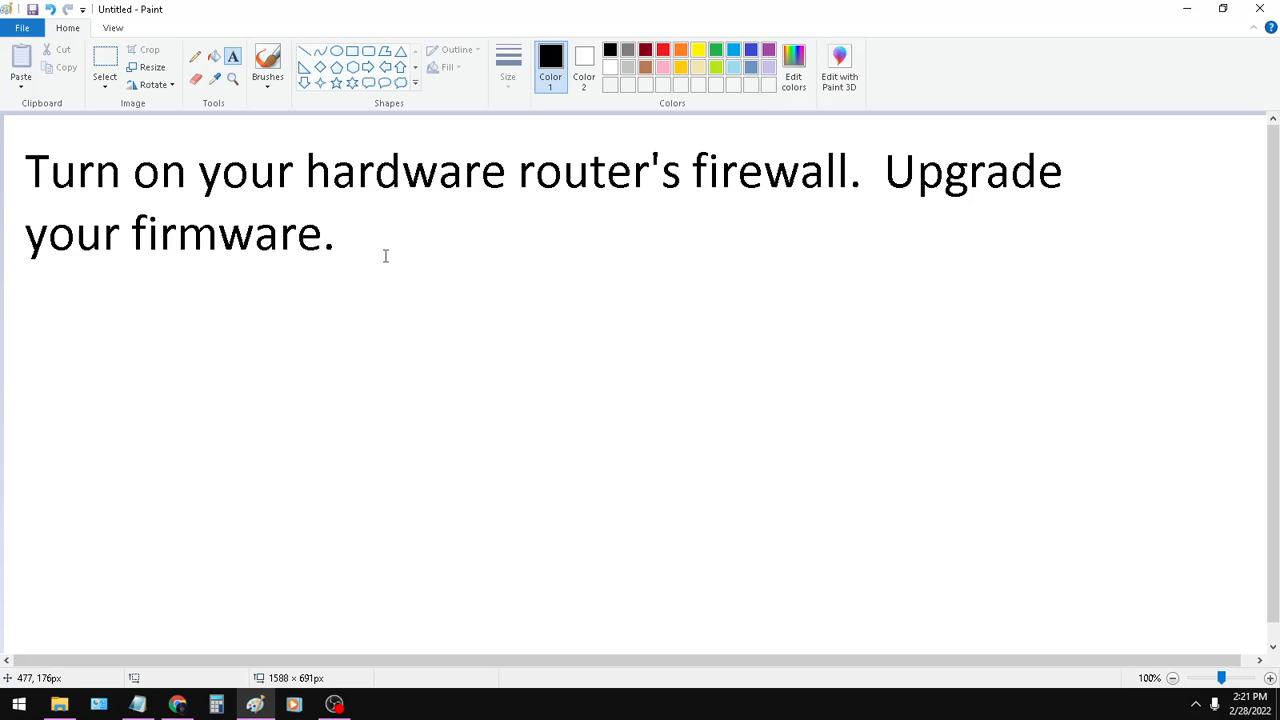
mouse_move(760, 168)
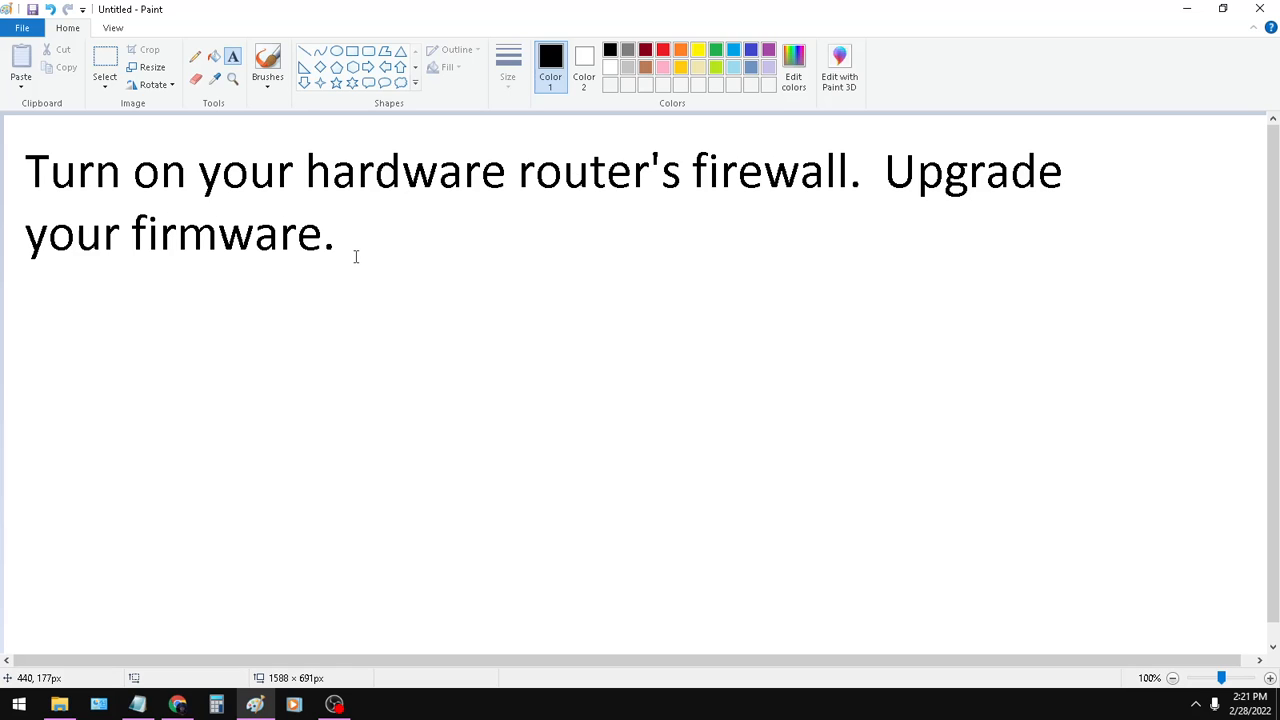
- Check the TP-Link Advanced > Security > Settings page shows SPI Firewall and DoS Protection enabled
left_click(137, 704)
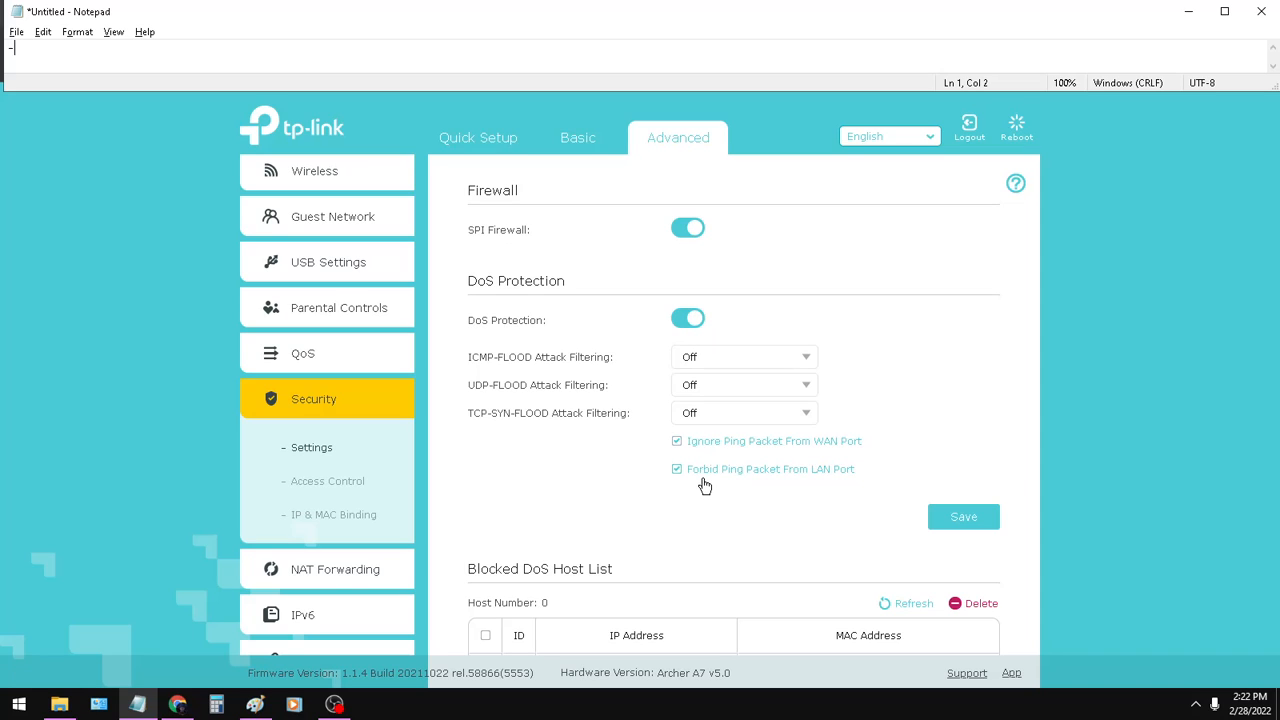
mouse_move(701, 470)
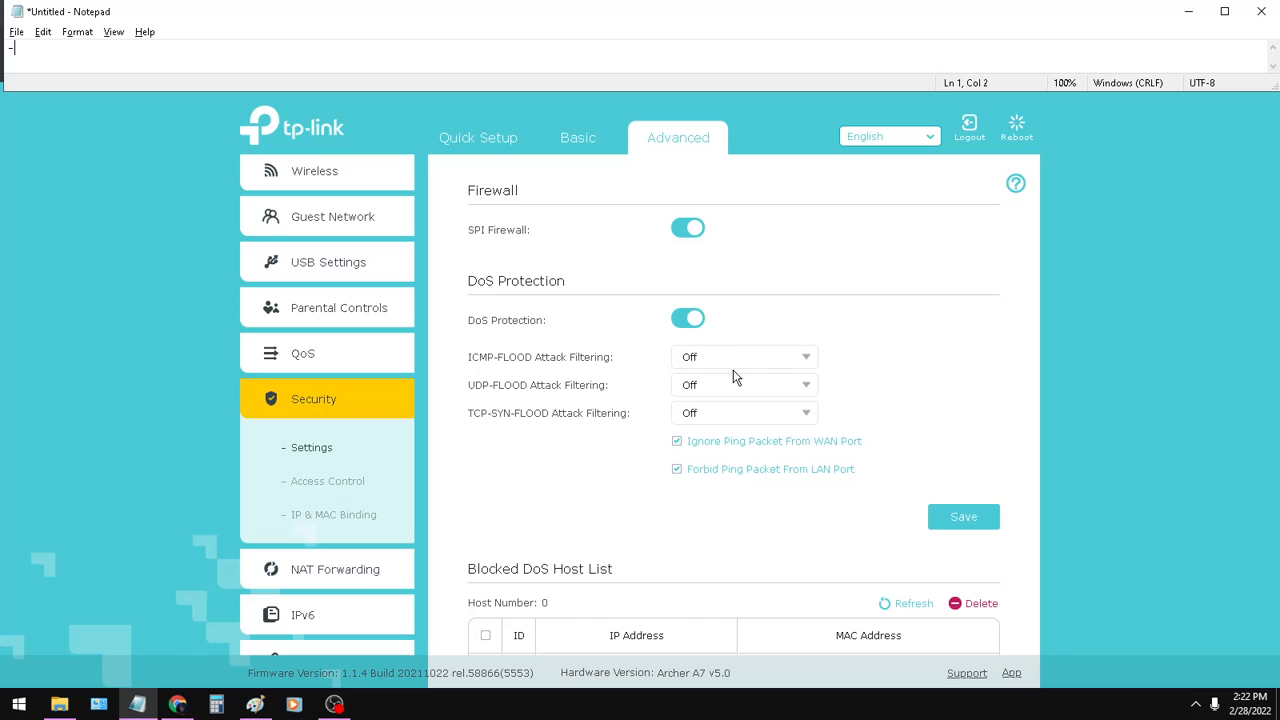
mouse_move(716, 414)
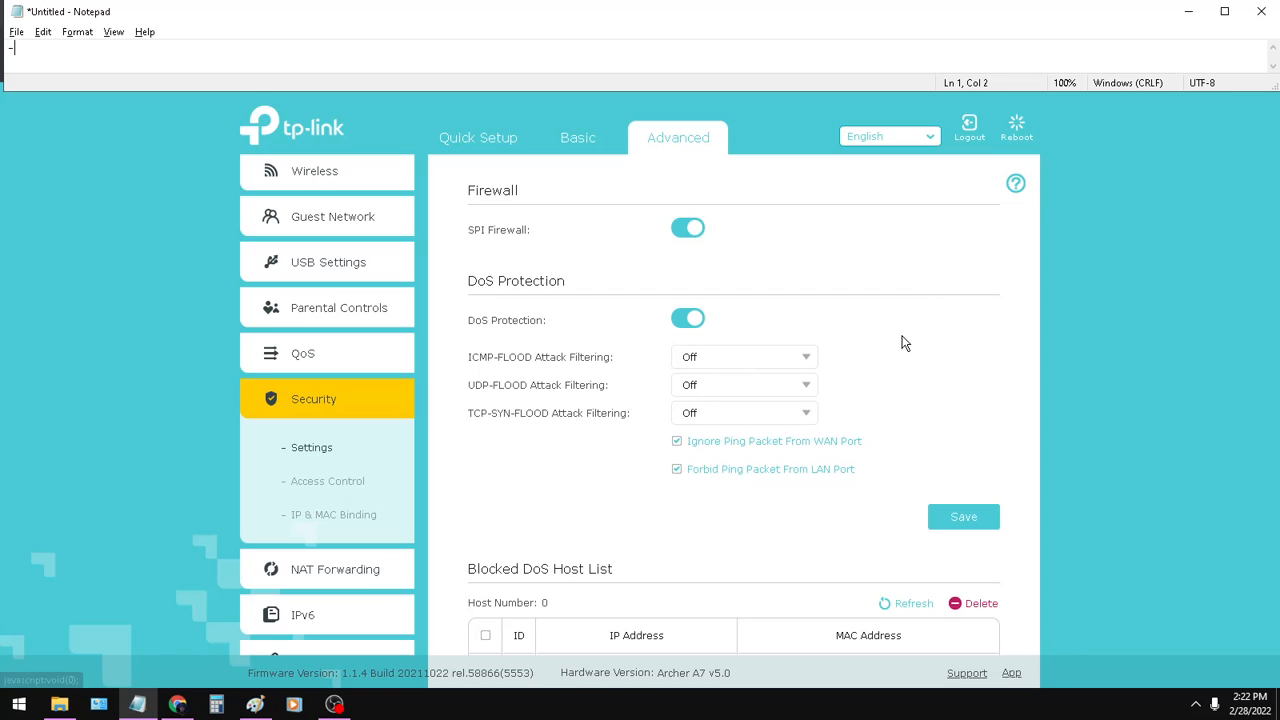
mouse_move(560, 388)
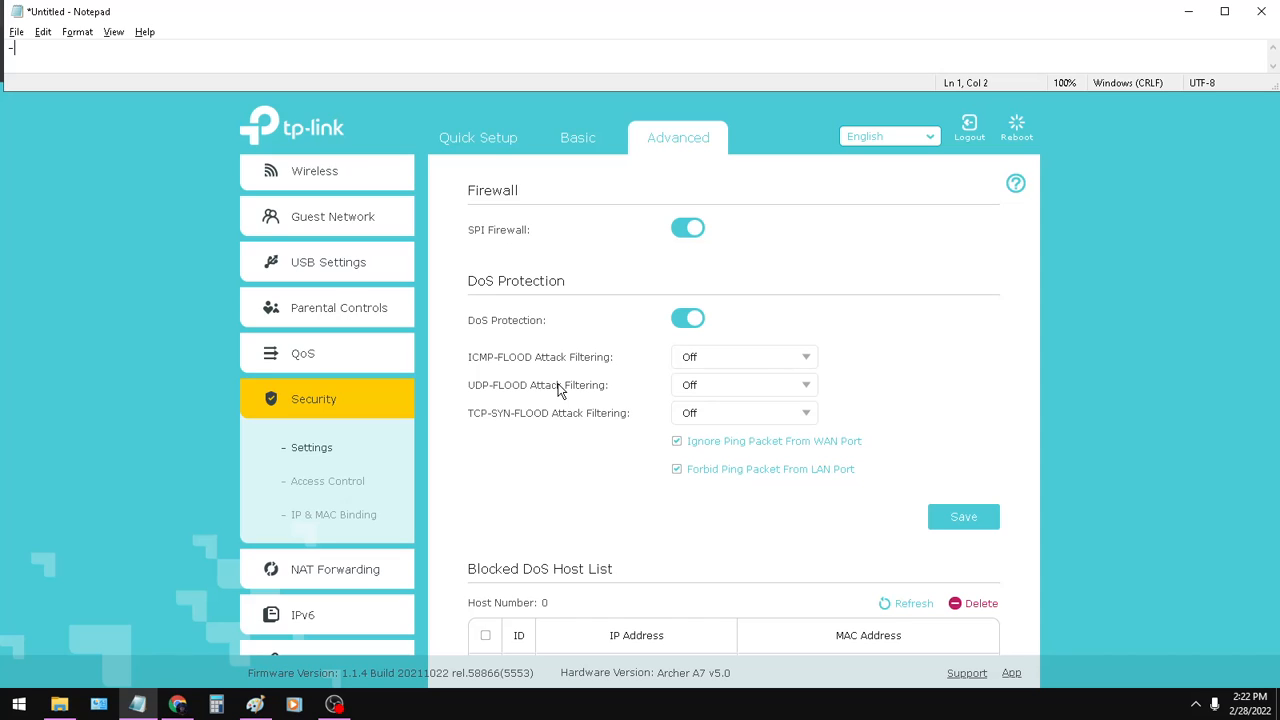
mouse_move(575, 370)
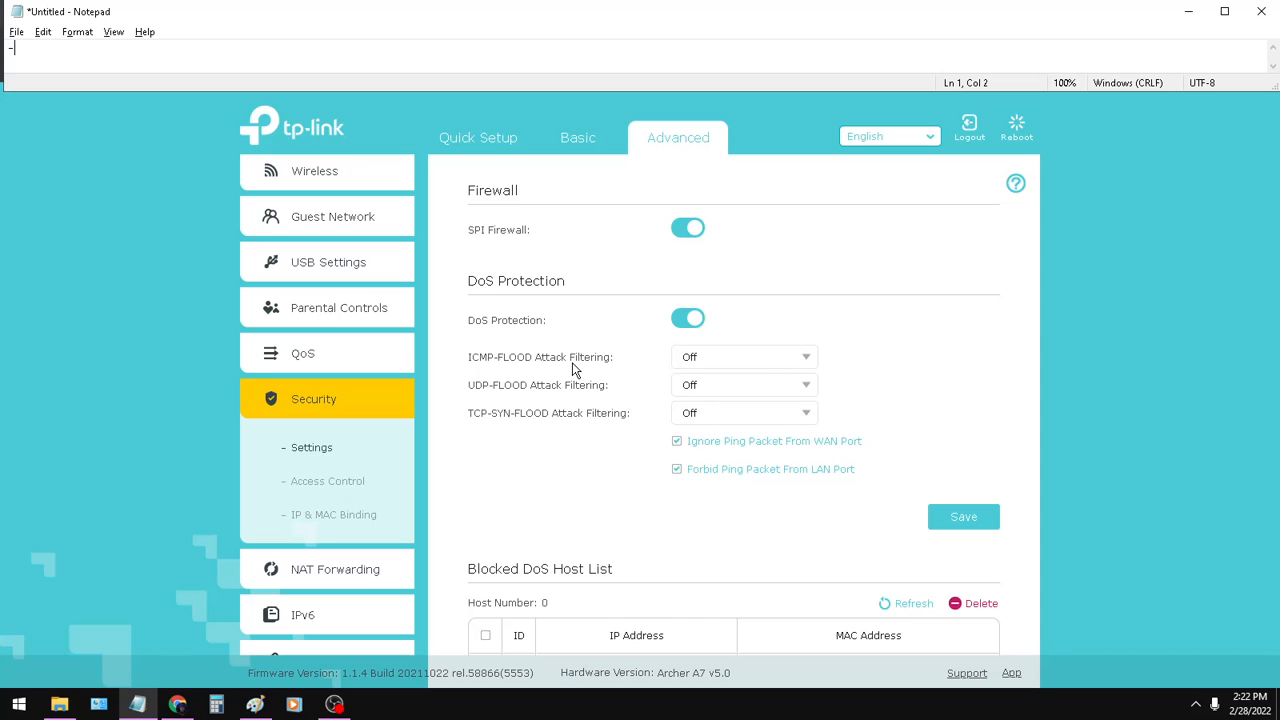
mouse_move(573, 381)
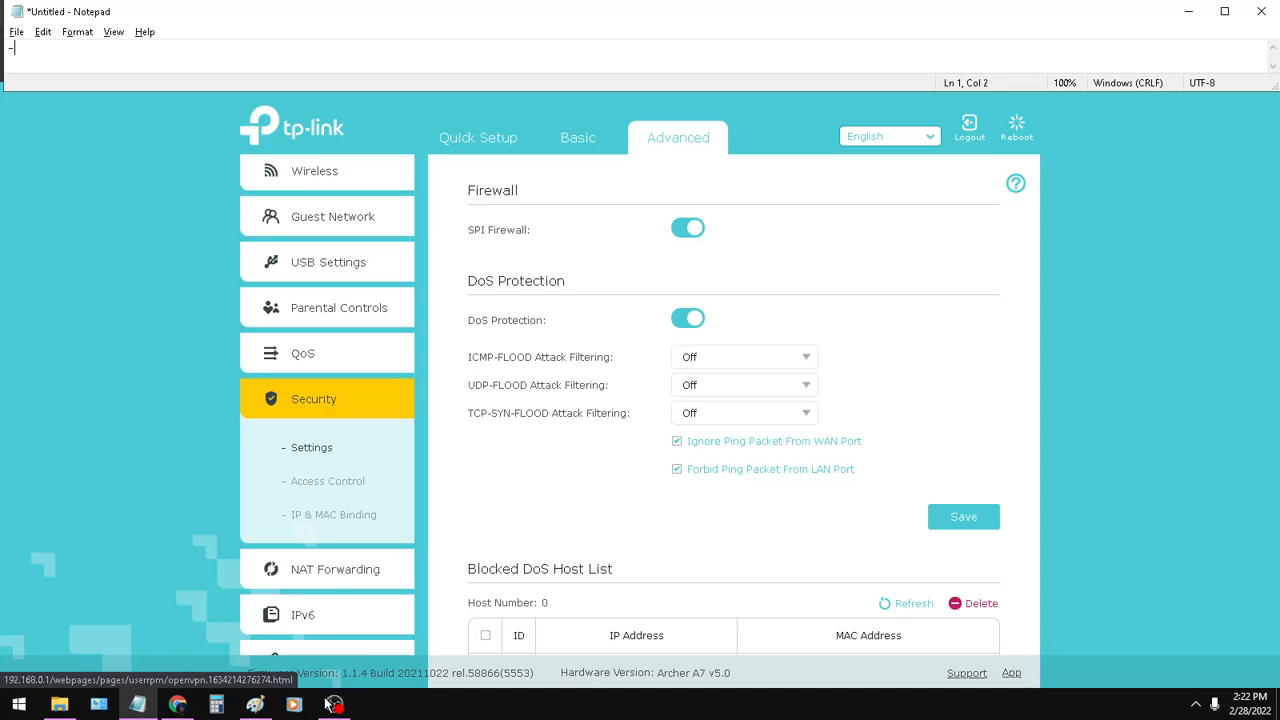
left_click(255, 704)
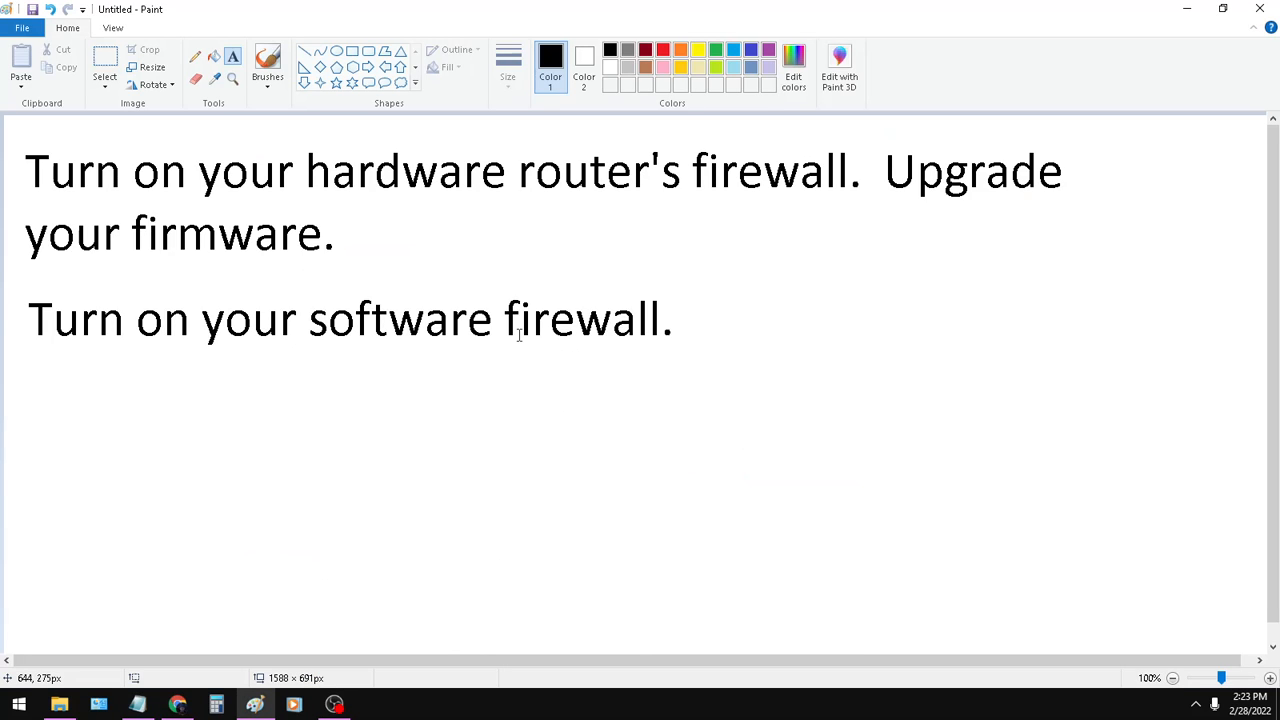
mouse_move(416, 187)
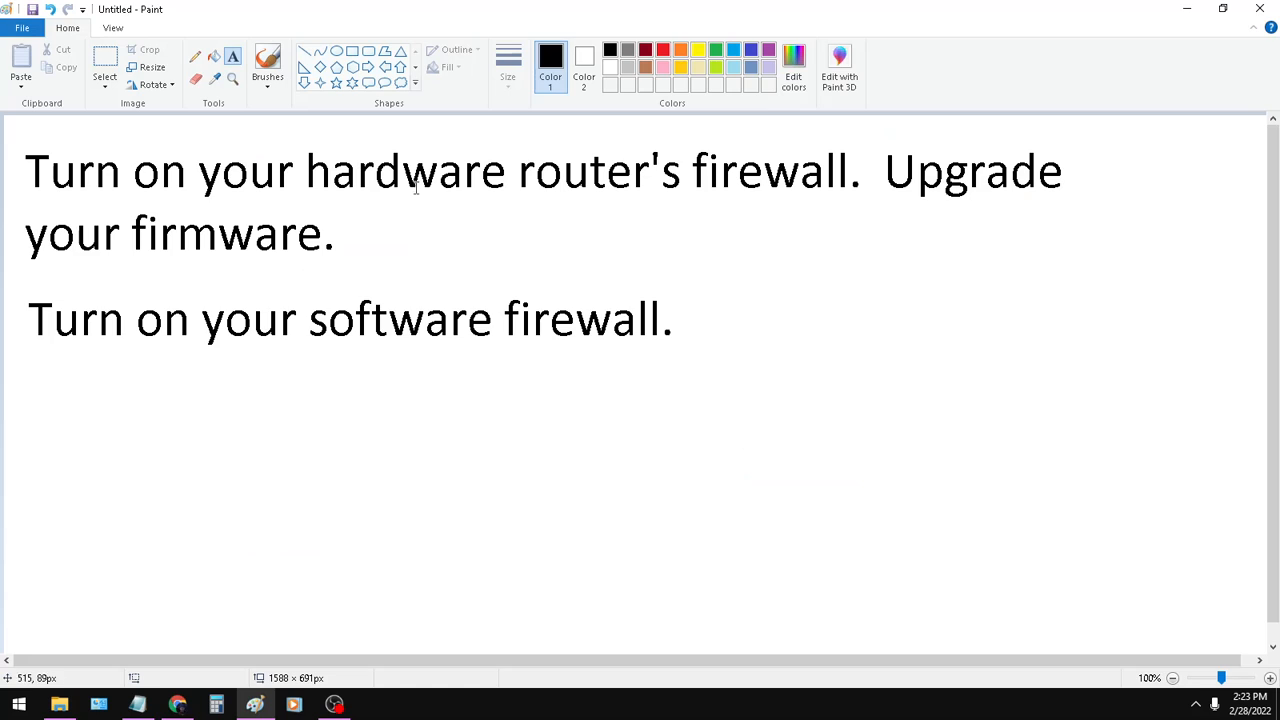
mouse_move(592, 158)
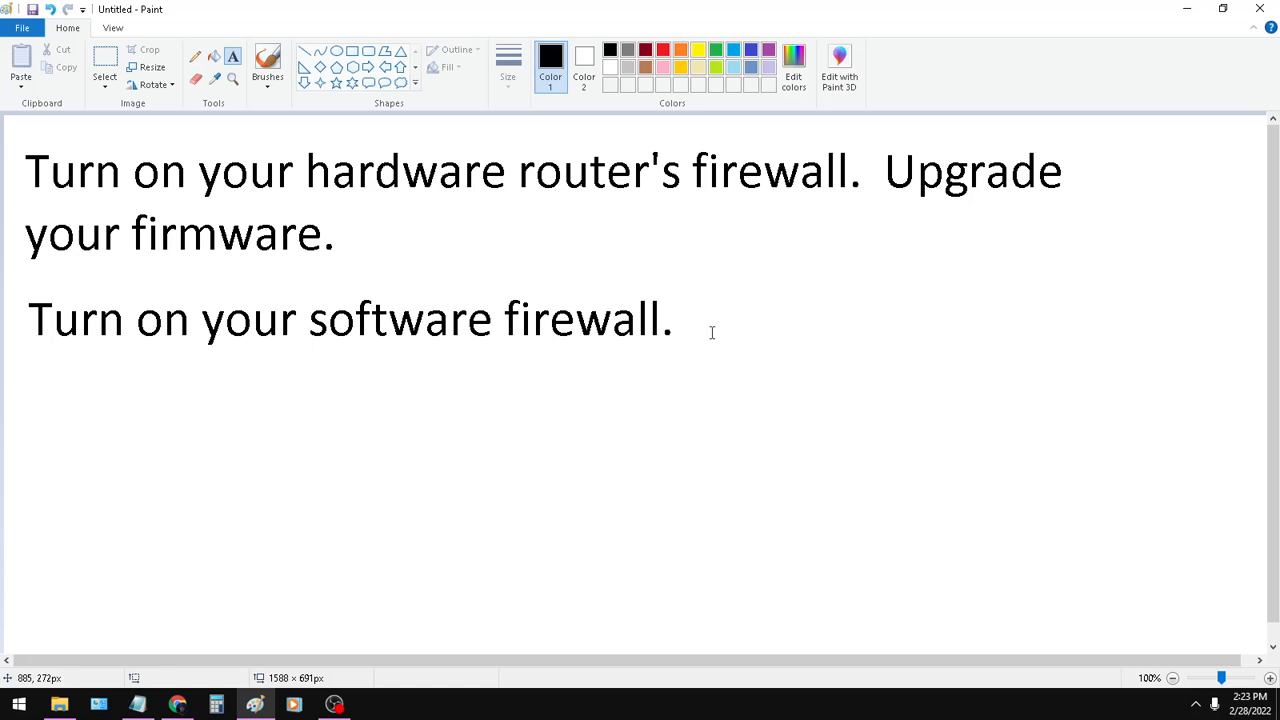
mouse_move(716, 314)
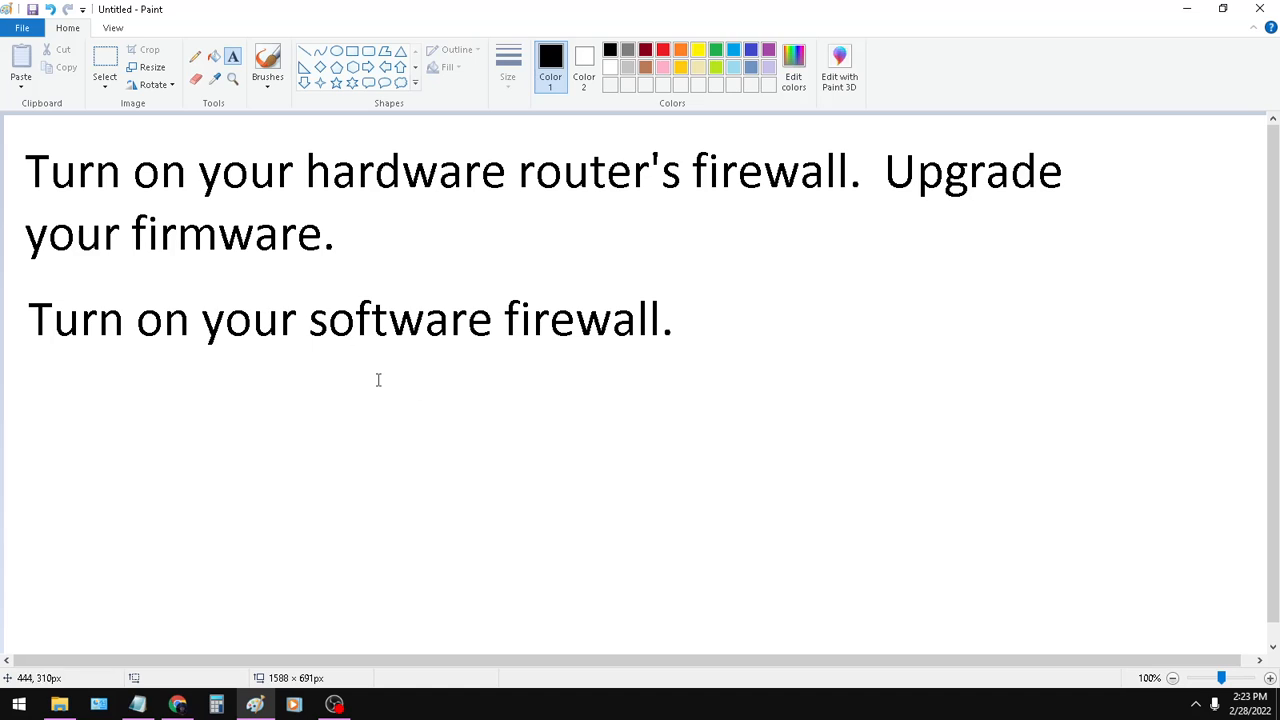
mouse_move(407, 623)
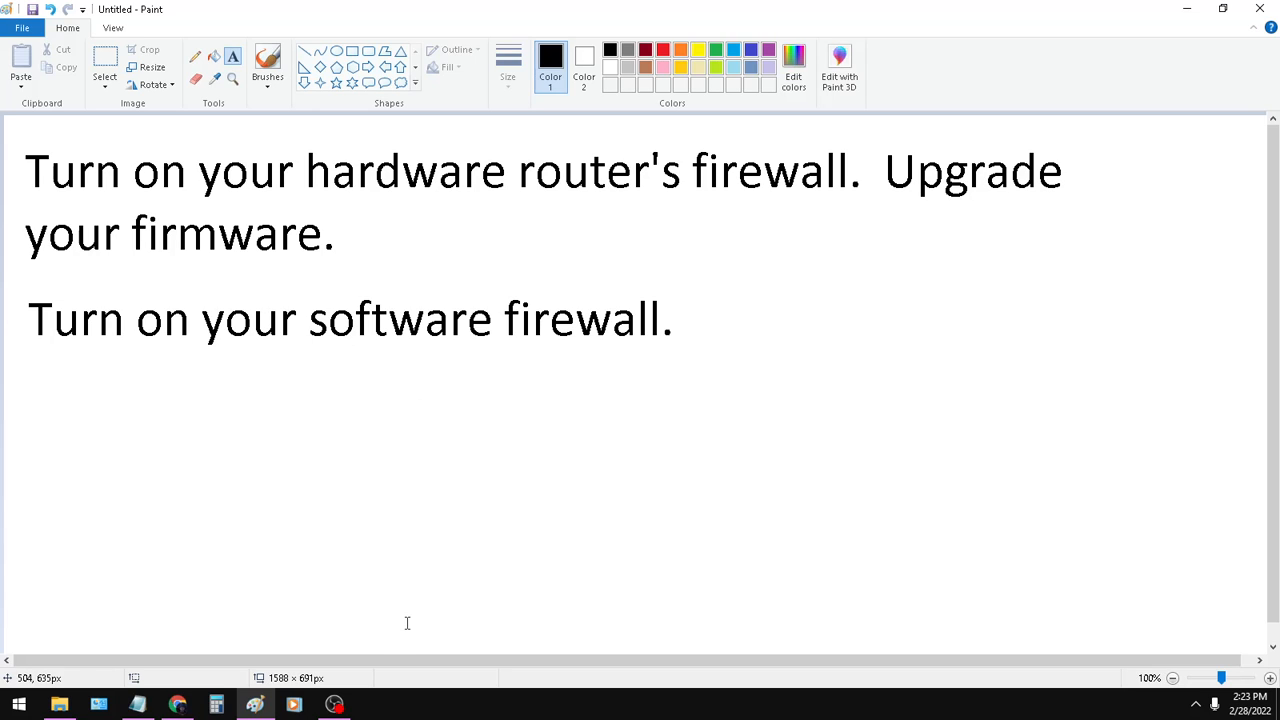
- Launch Windows Security from Update & Security settings and view Firewall & network protection status
left_click(16, 705)
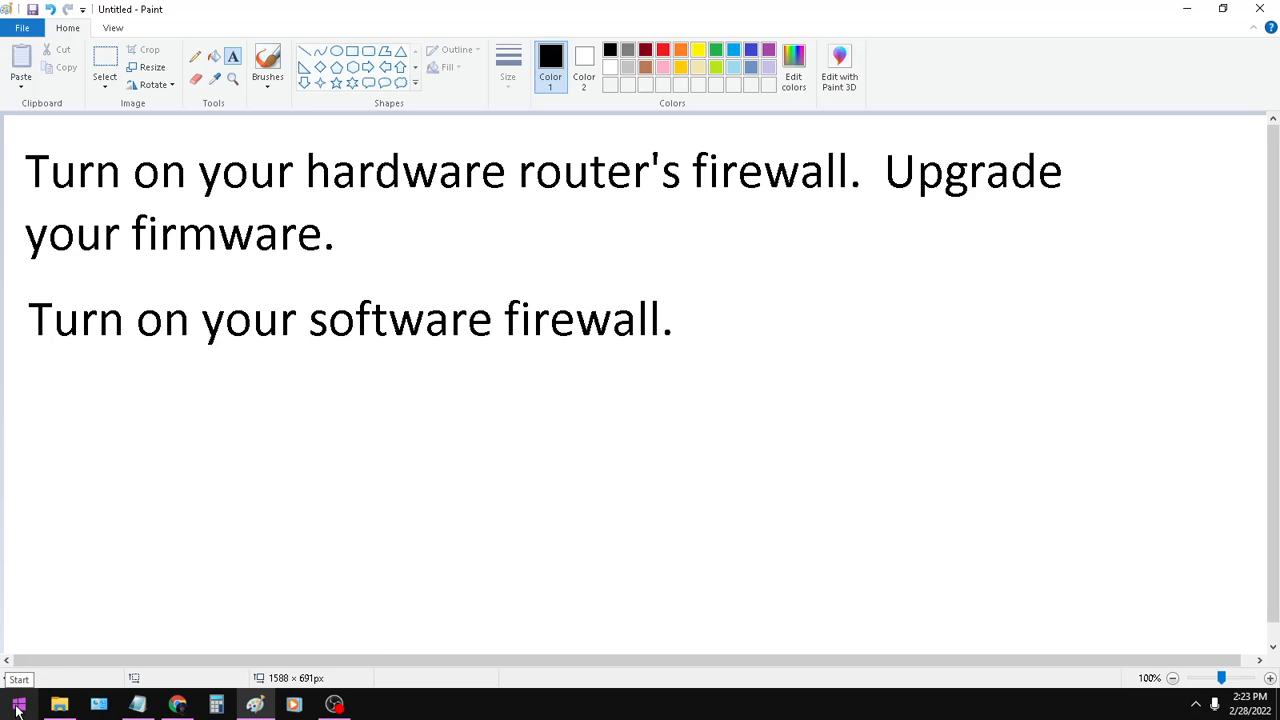
left_click(18, 704)
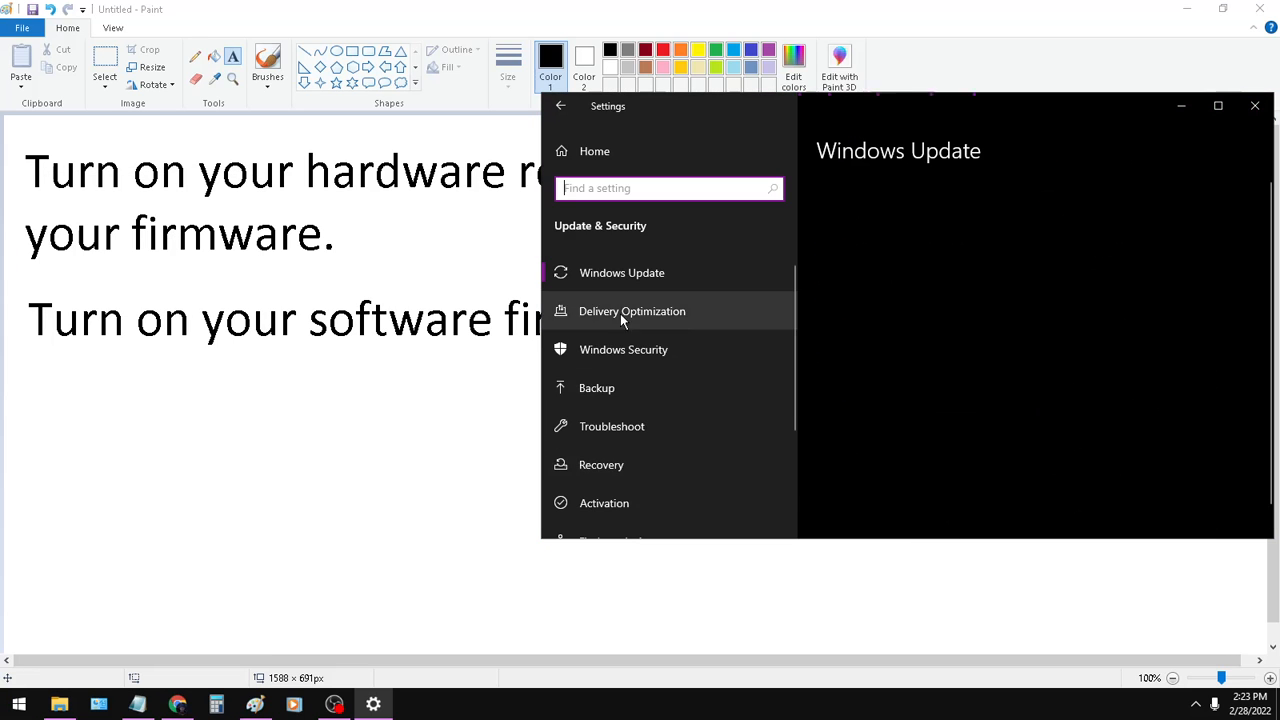
left_click(621, 272)
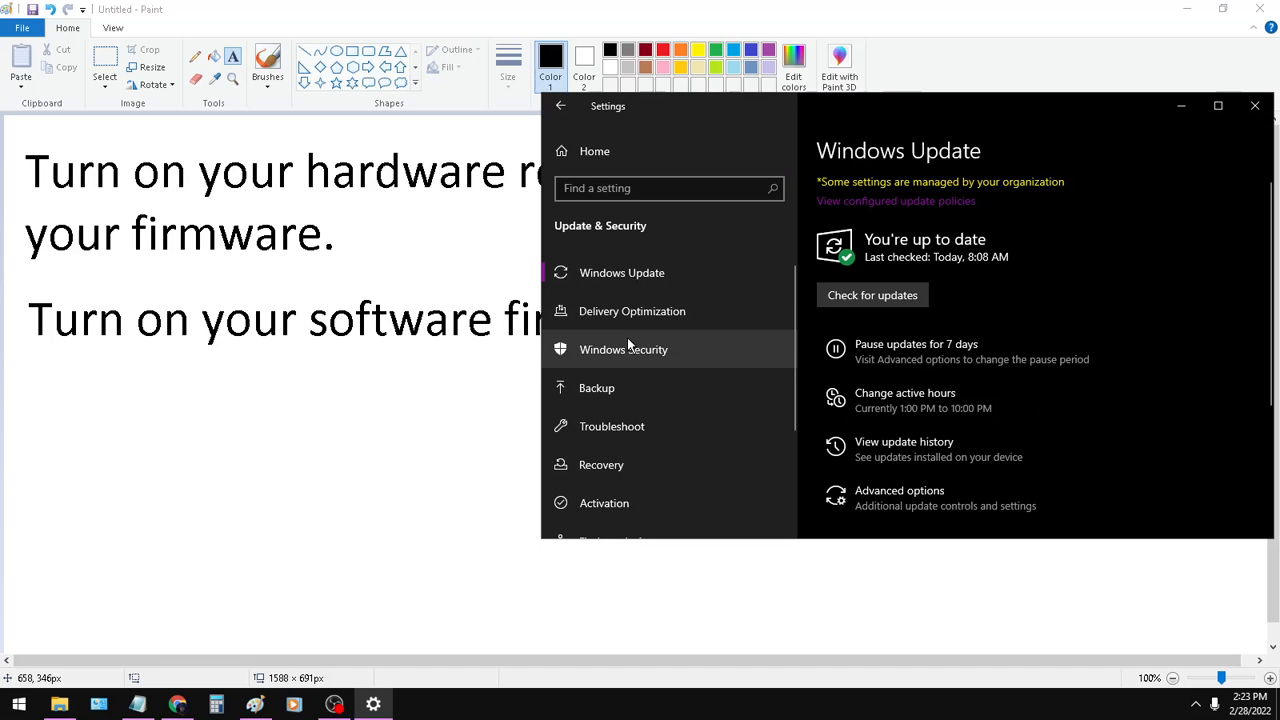
left_click(623, 349)
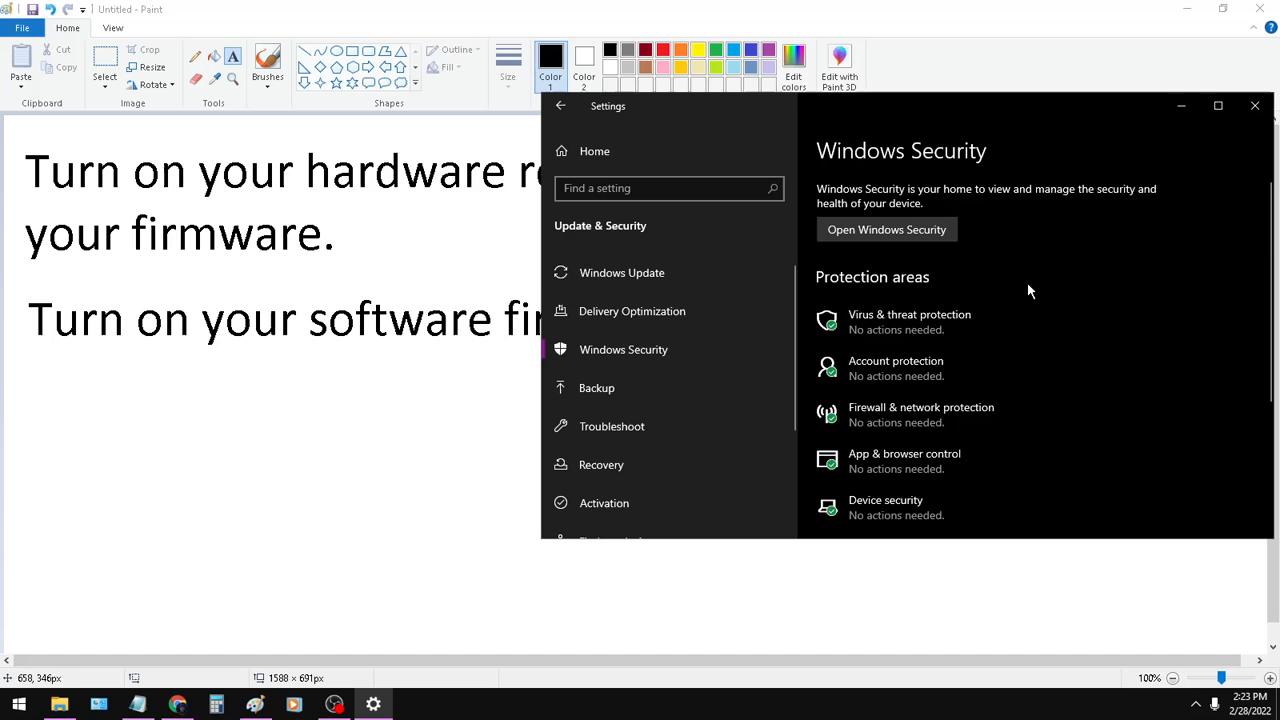
left_click(886, 229)
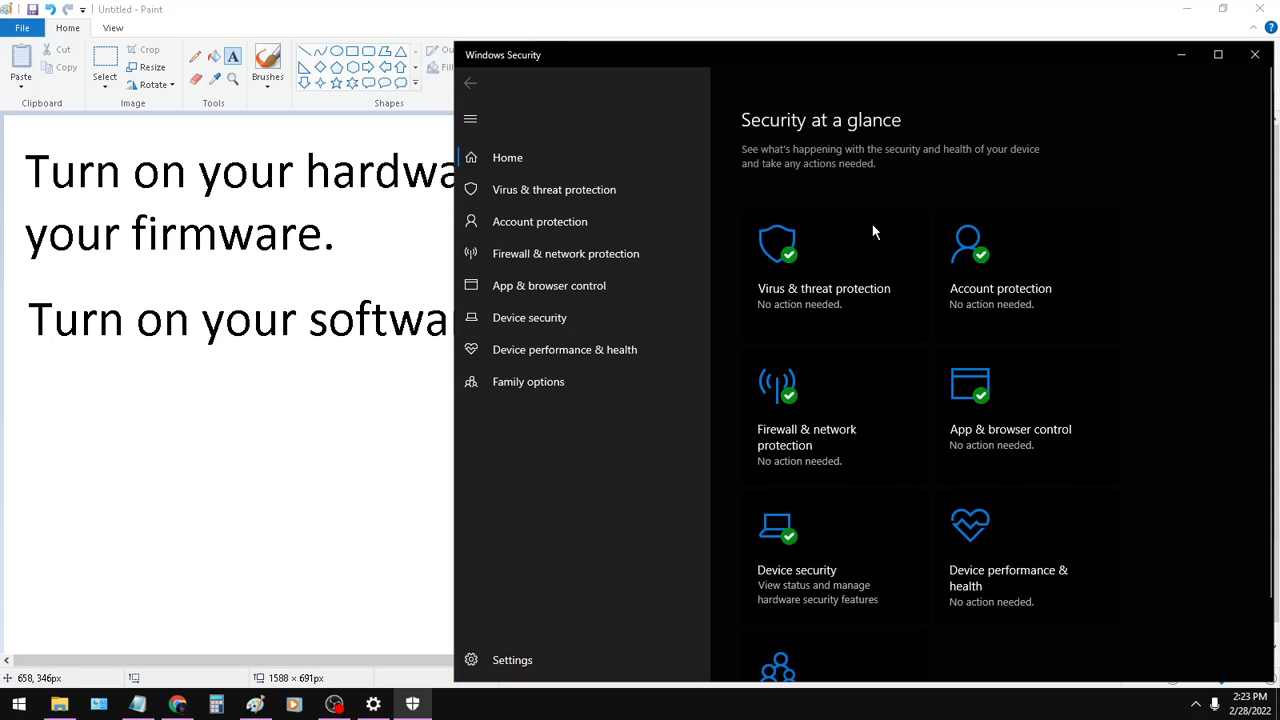
mouse_move(950, 173)
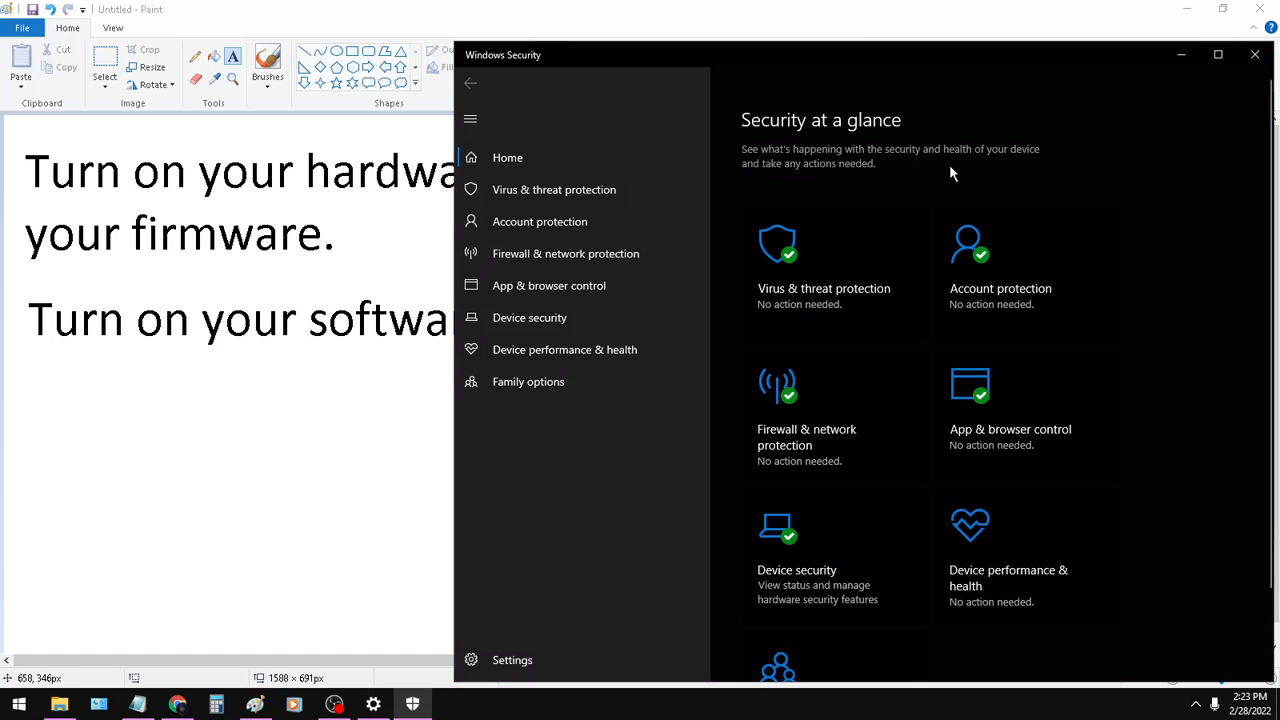
mouse_move(554, 189)
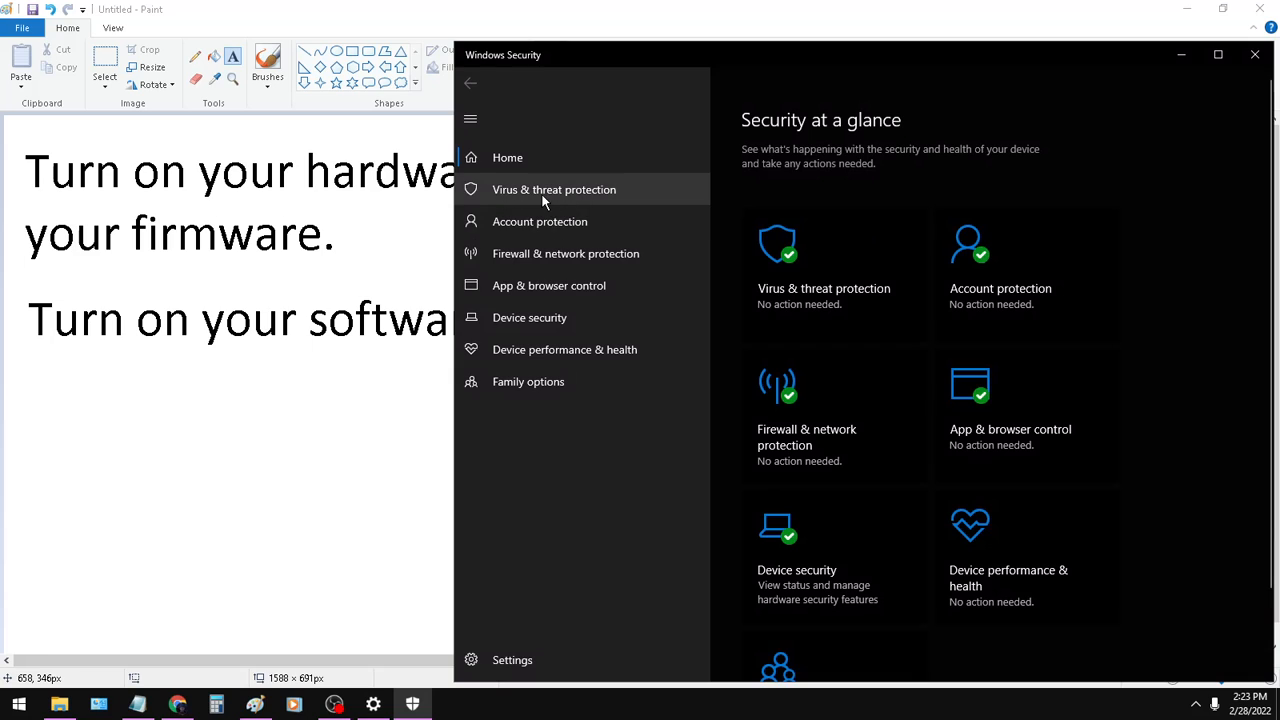
left_click(565, 253)
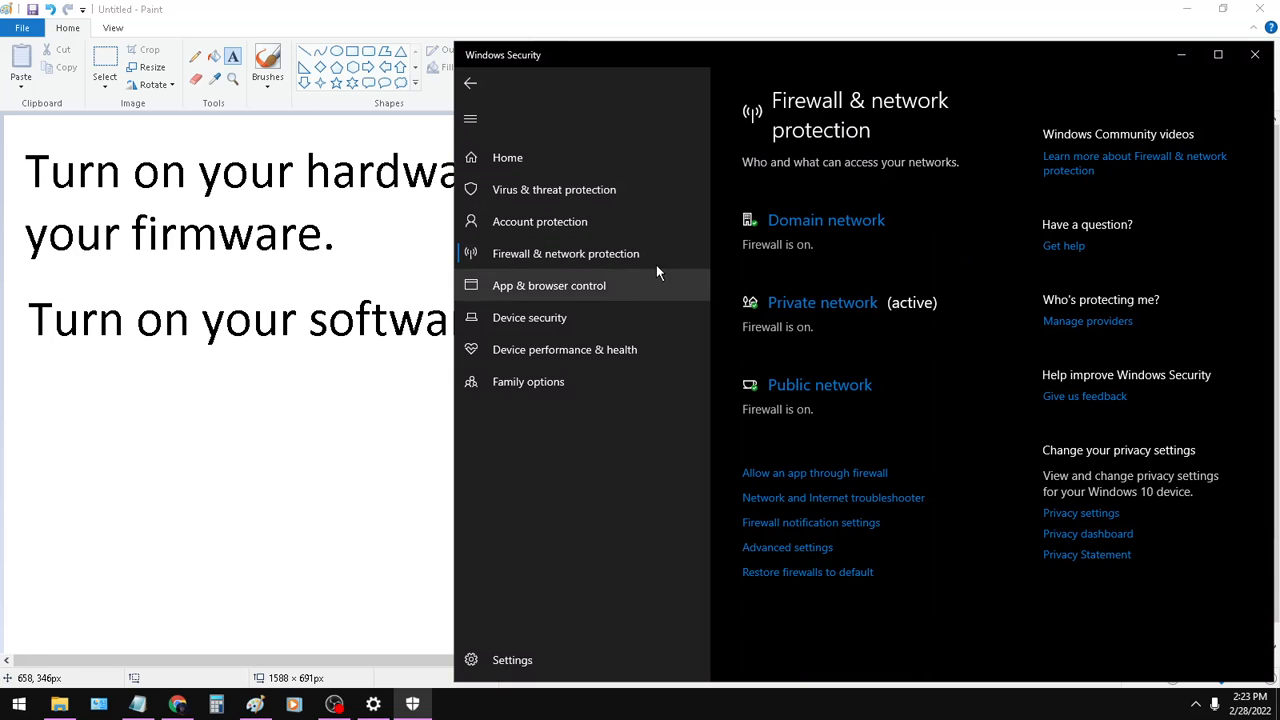
mouse_move(872, 248)
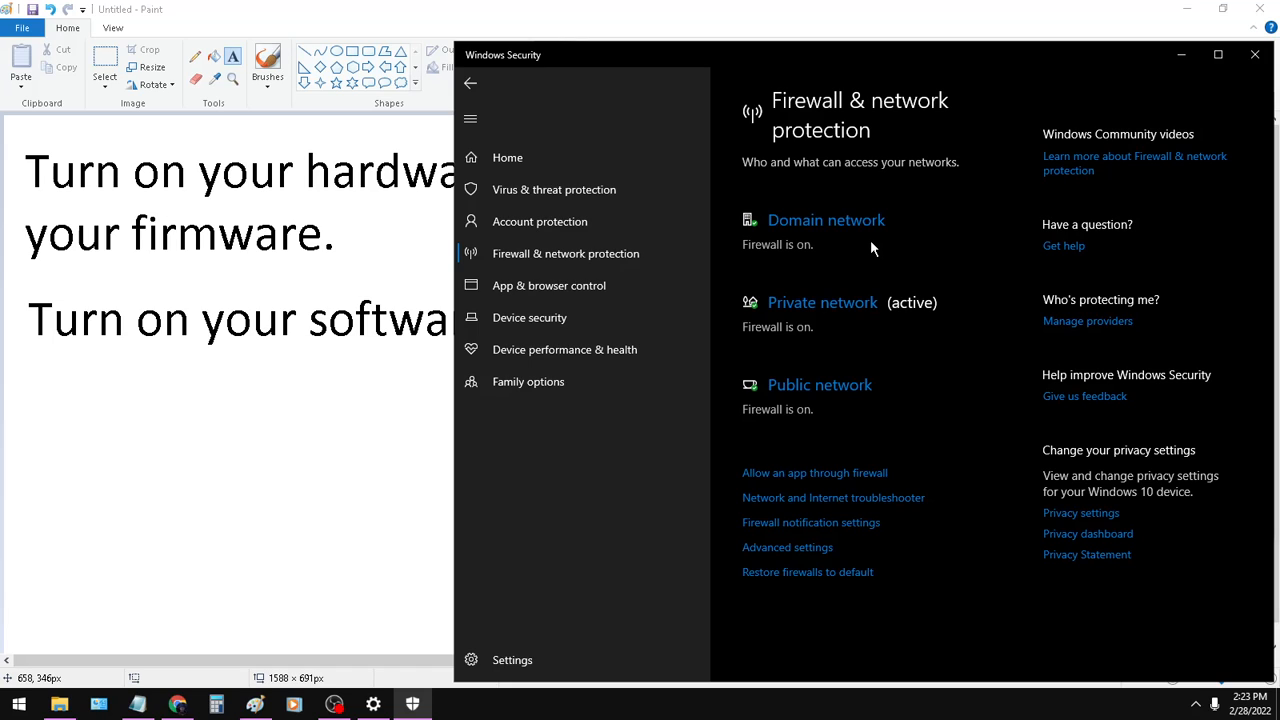
mouse_move(860, 225)
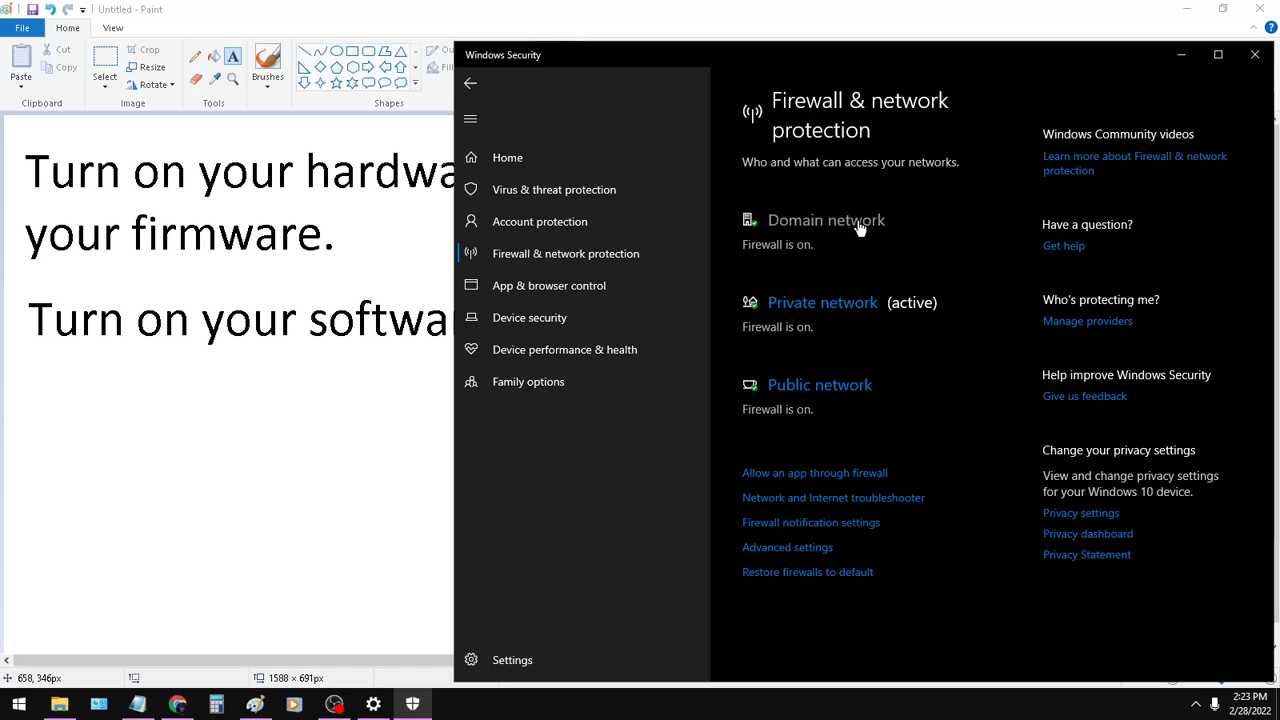
mouse_move(810, 420)
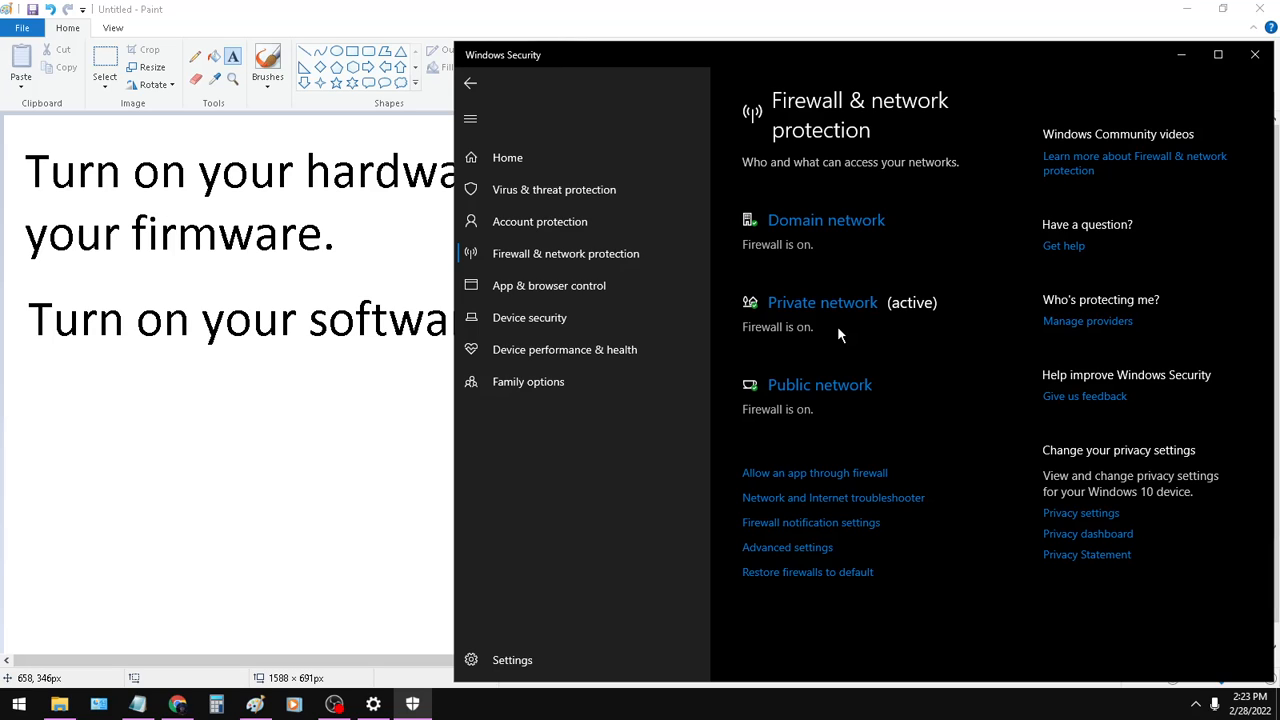
mouse_move(773, 348)
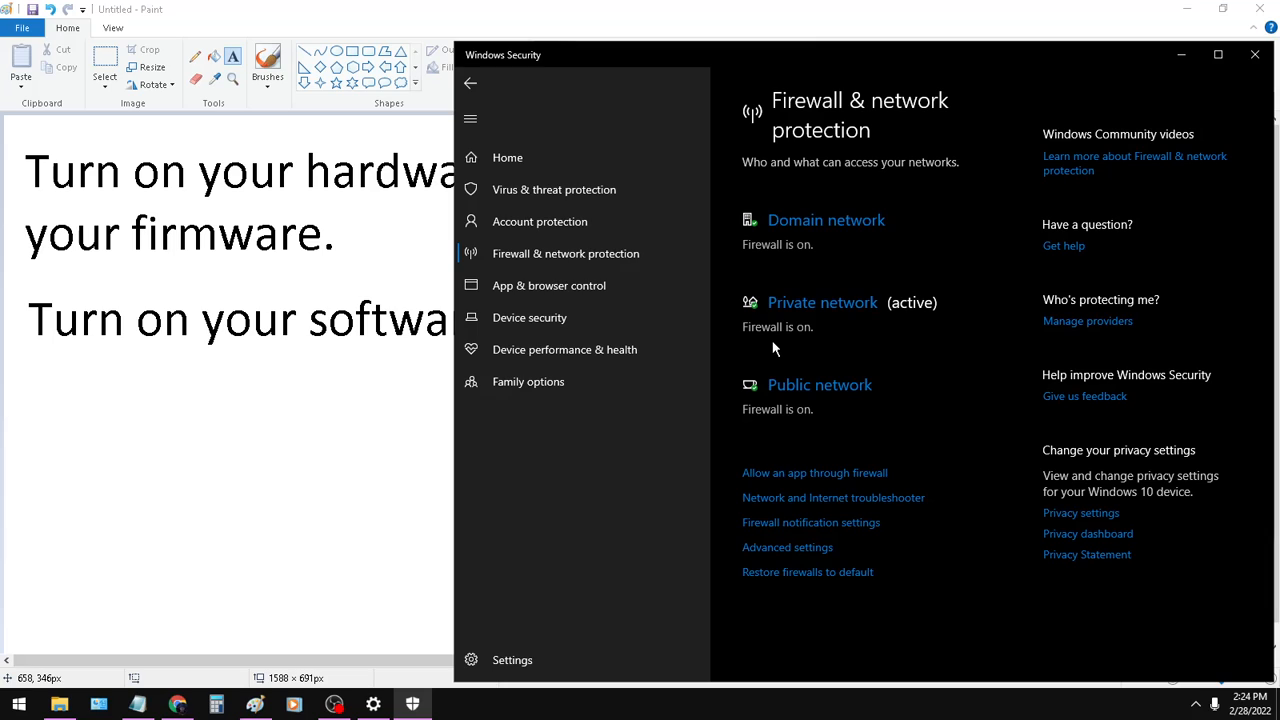
mouse_move(928, 459)
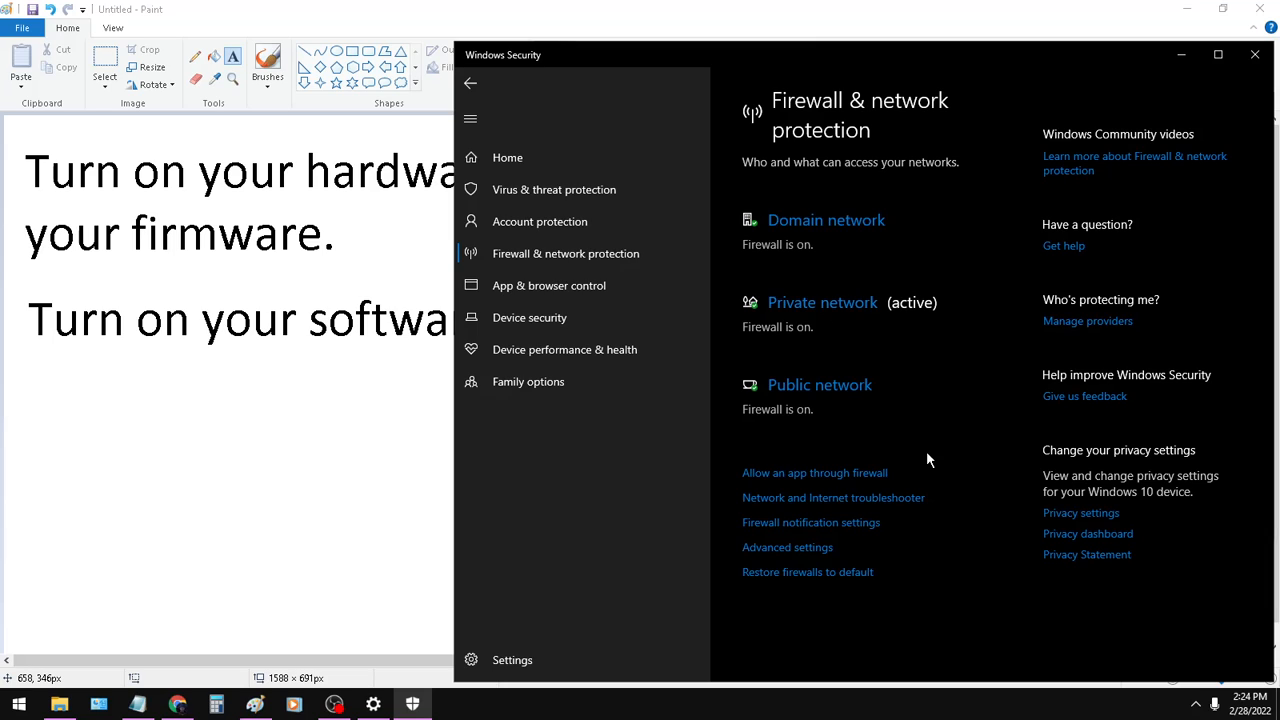
mouse_move(408, 516)
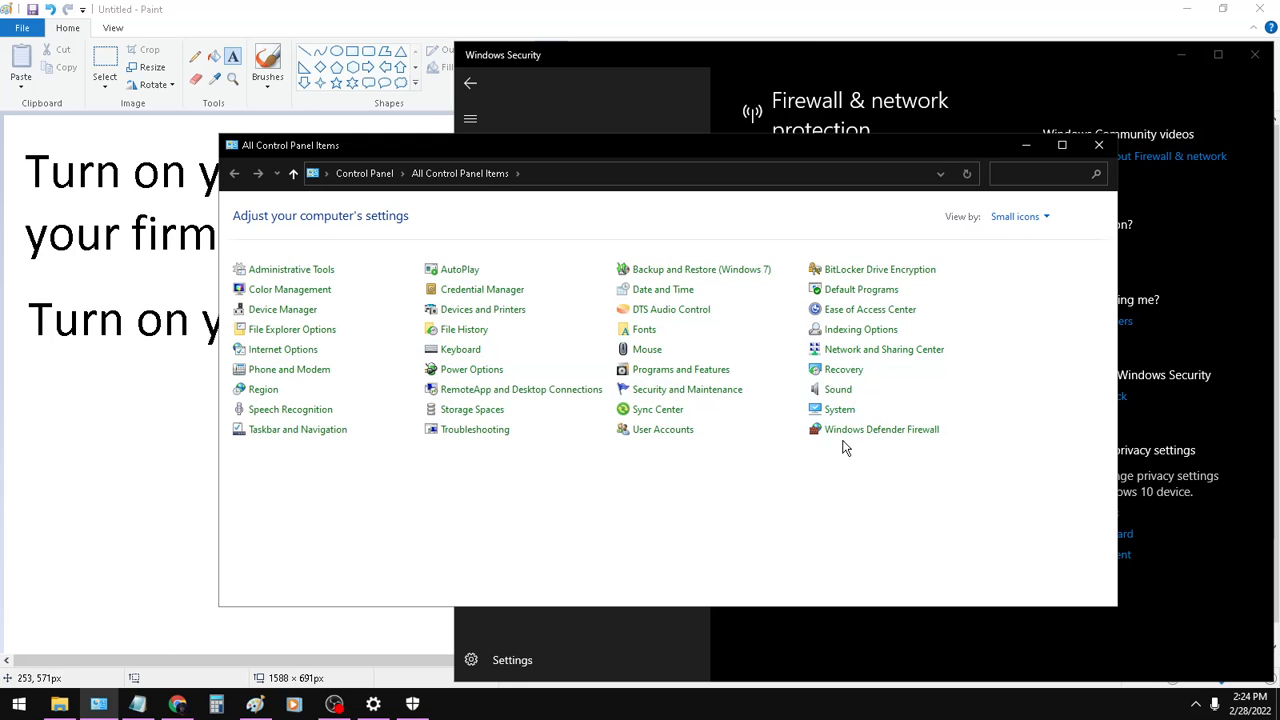
- Turn Windows Defender Firewall off for private and public networks, then reopen to turn it on
left_click(881, 429)
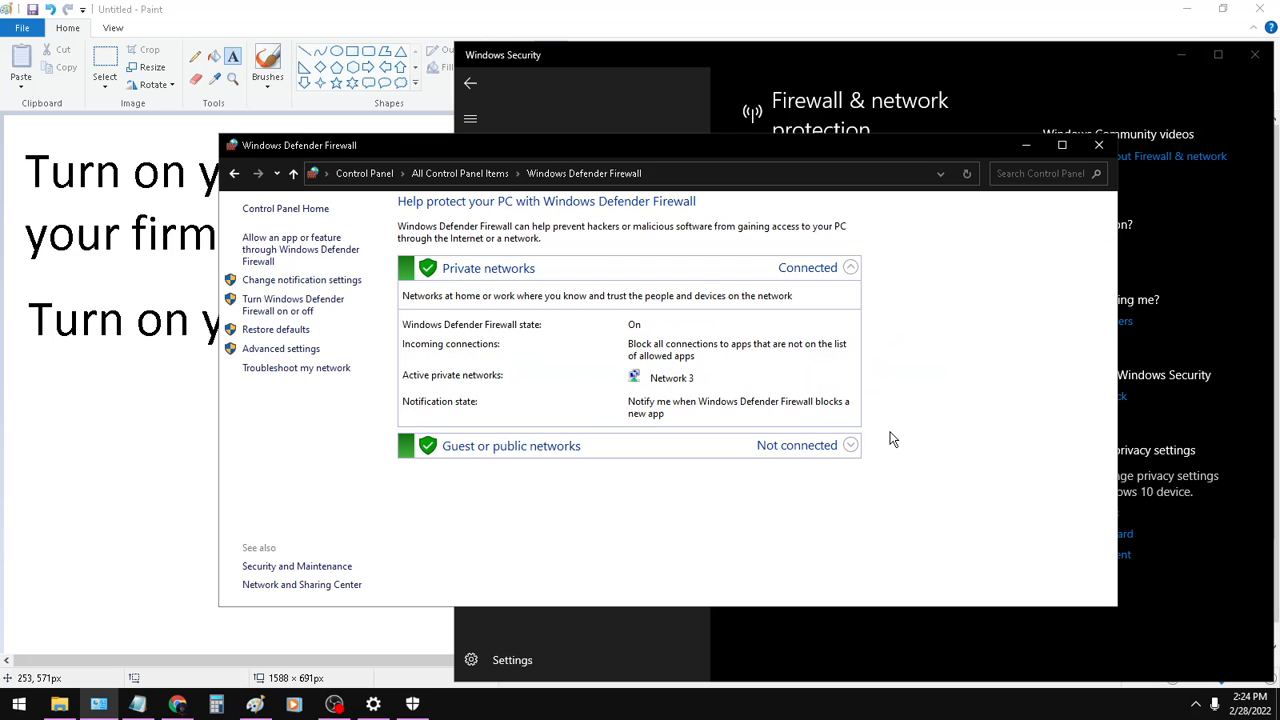
mouse_move(648, 232)
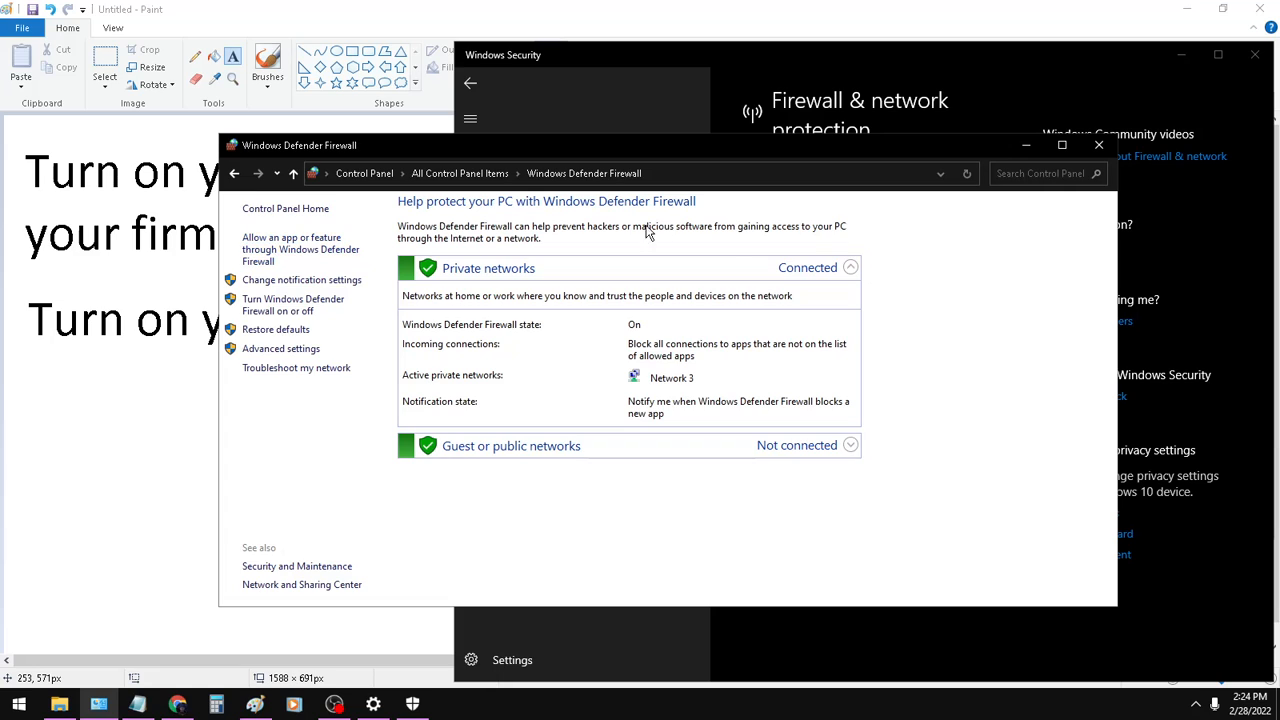
mouse_move(490, 253)
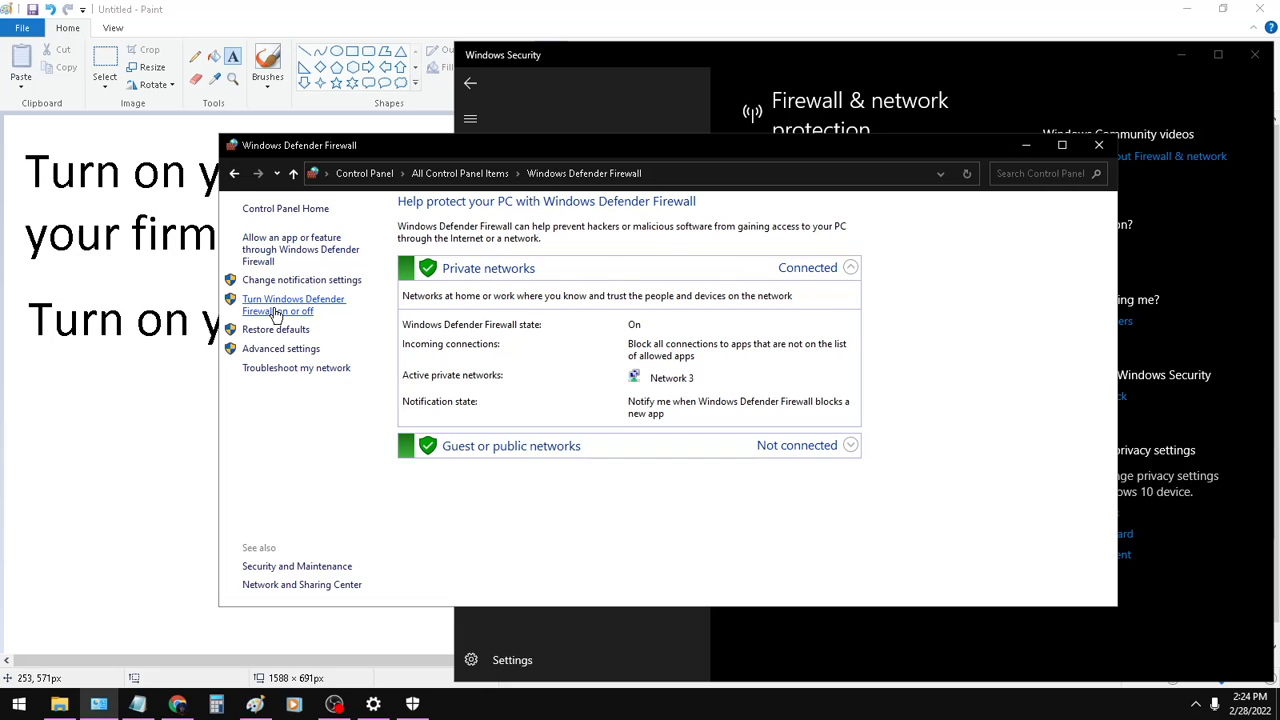
left_click(293, 305)
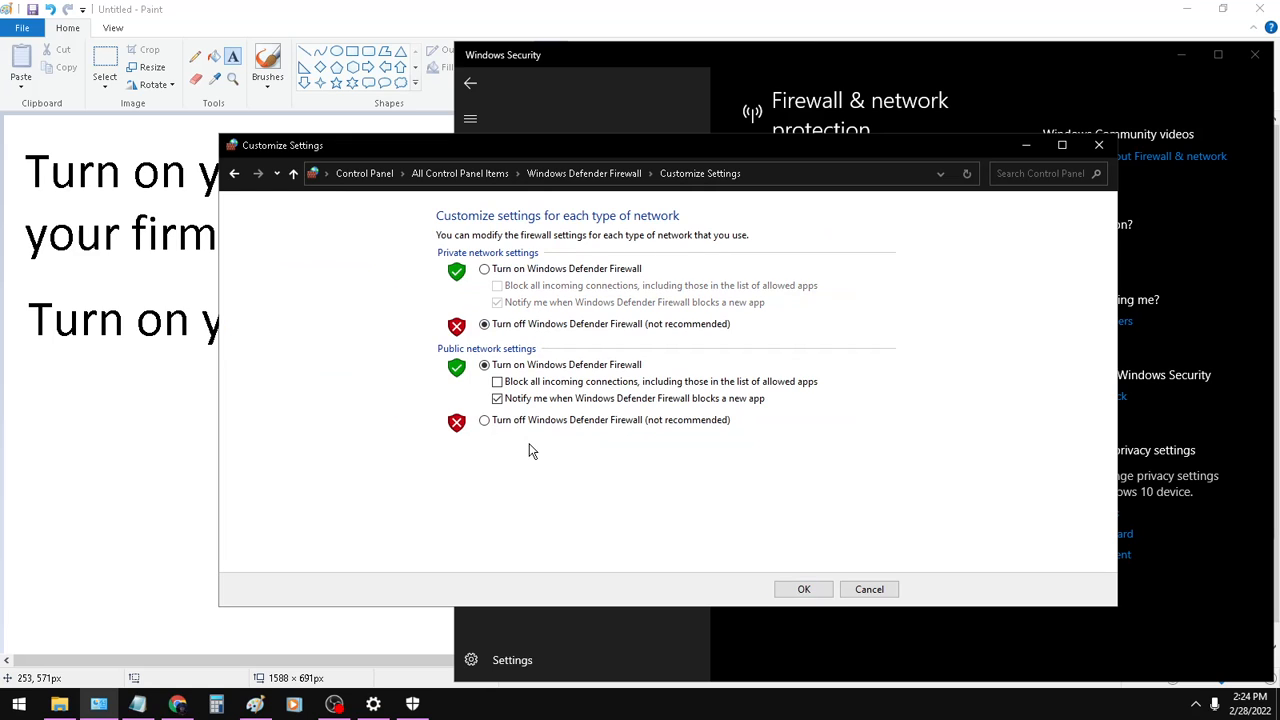
left_click(803, 589)
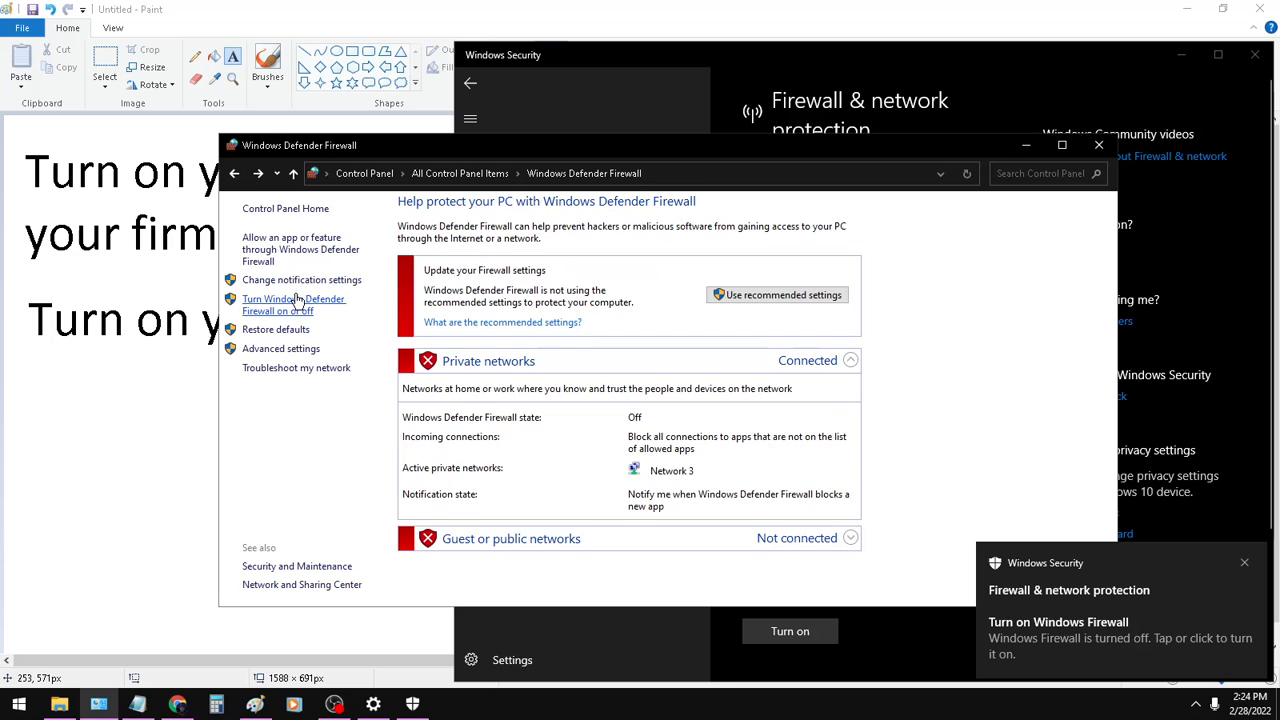
left_click(294, 305)
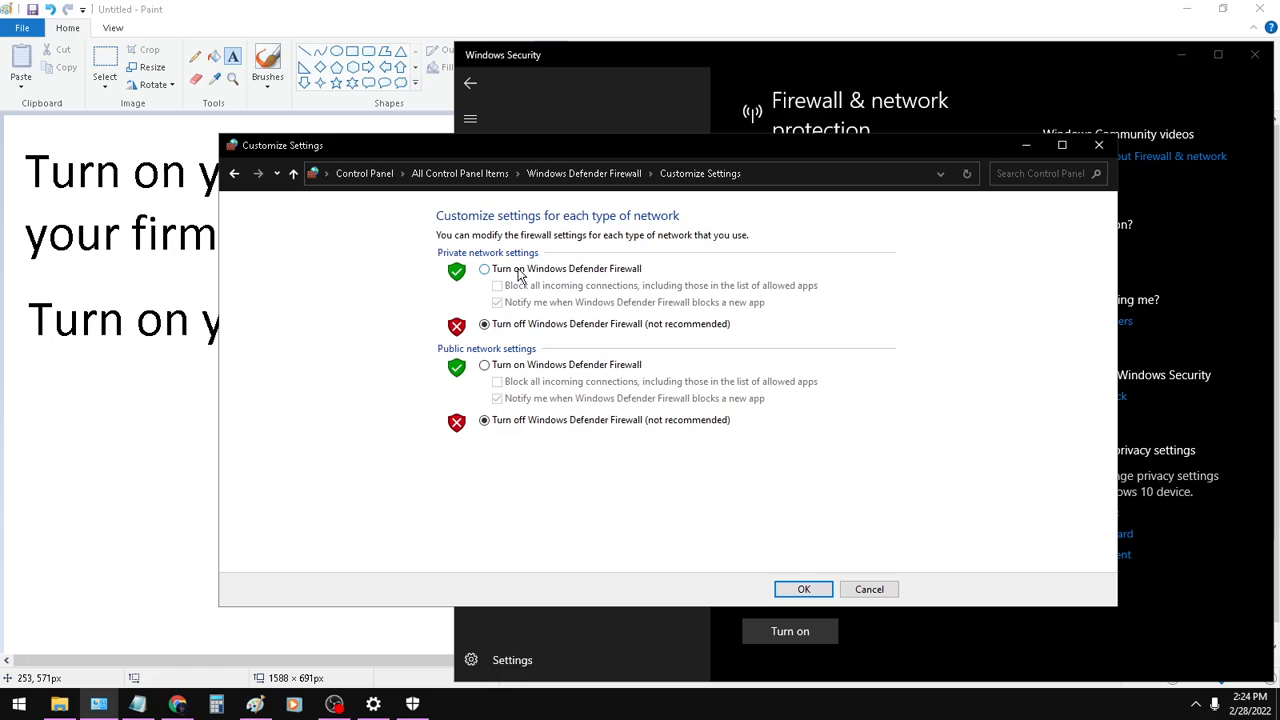
left_click(803, 589)
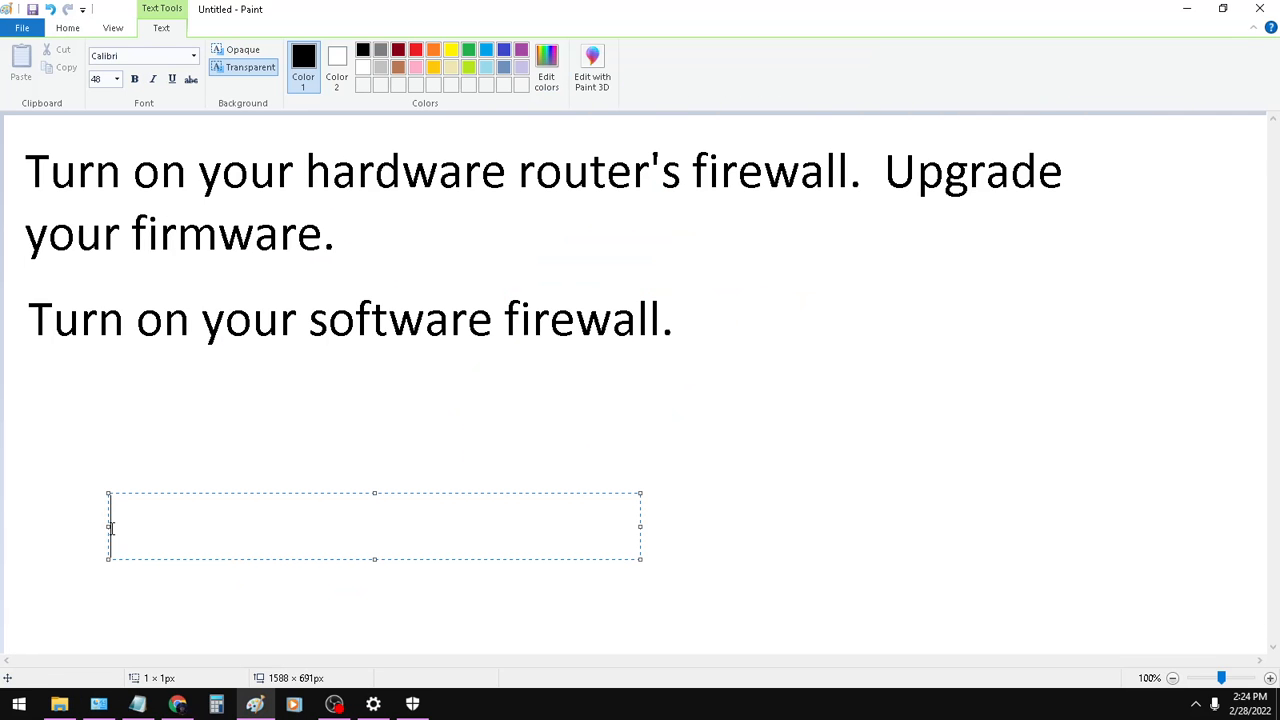
- Type 'Make sure your virus scanner is actively scanning and updating regularly' as the third tip
type("Make sure your virus scanner is actively scanning and updating regularly")
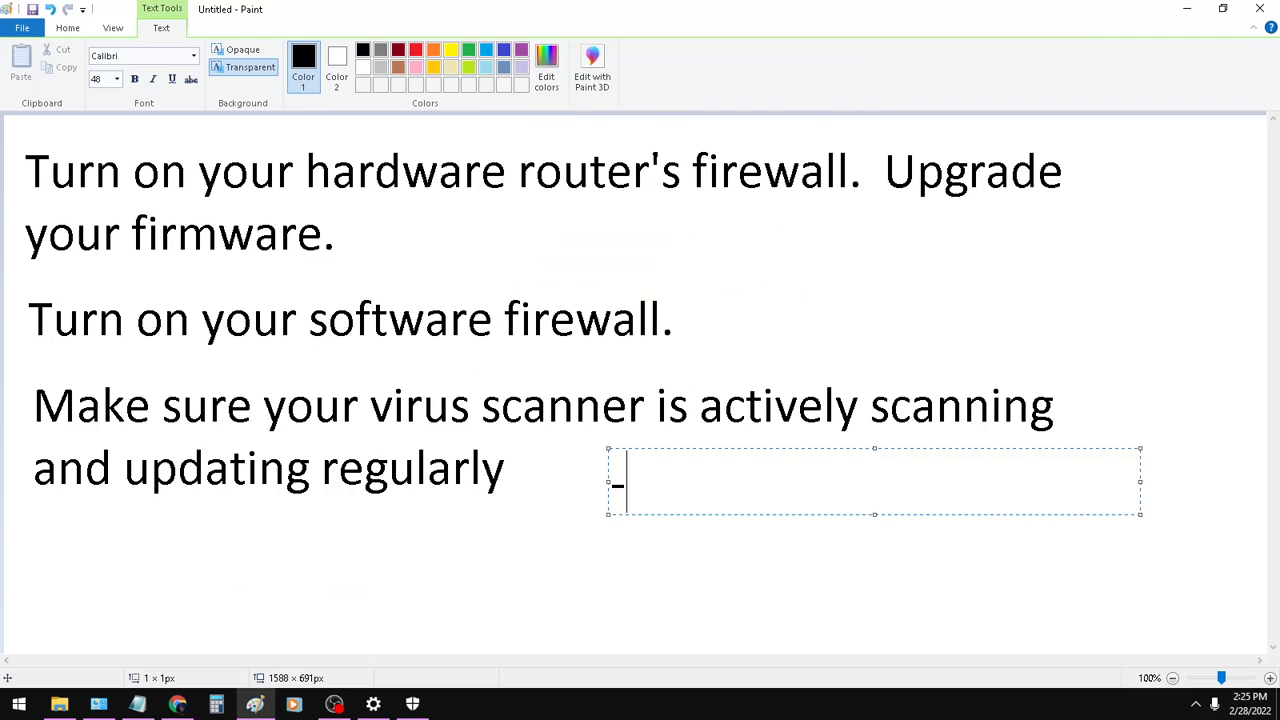
mouse_move(294, 369)
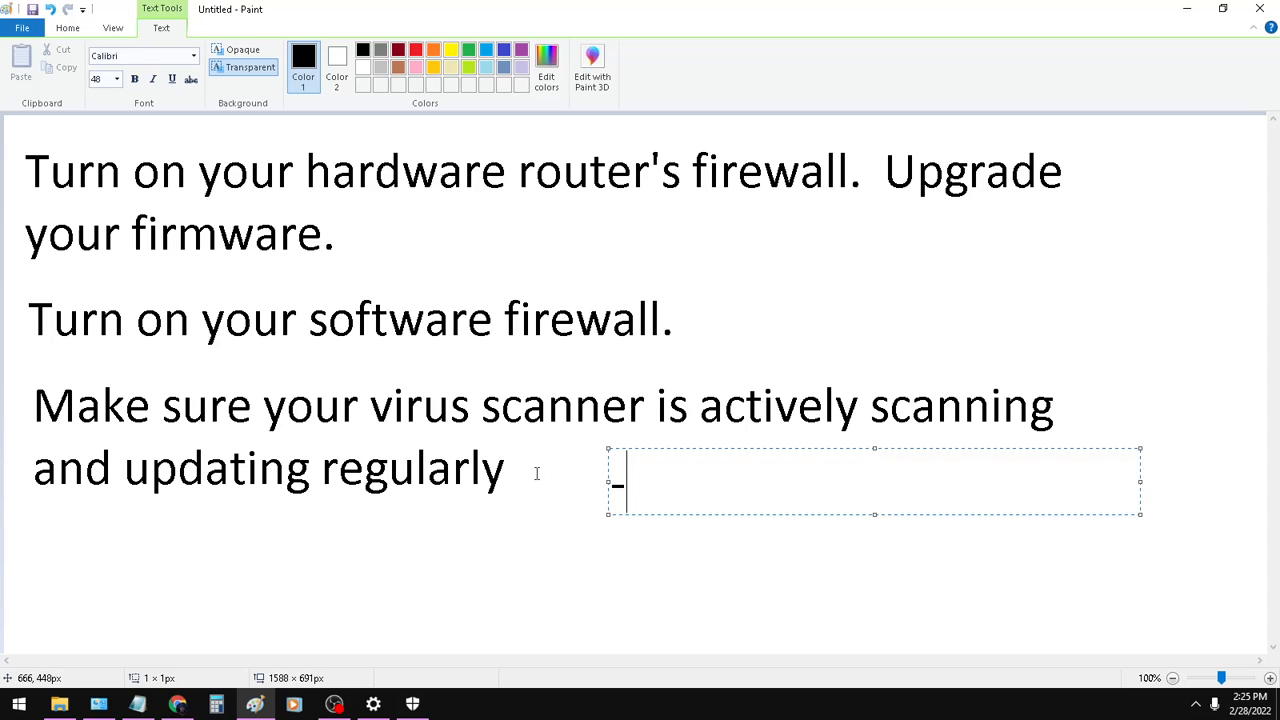
mouse_move(624, 378)
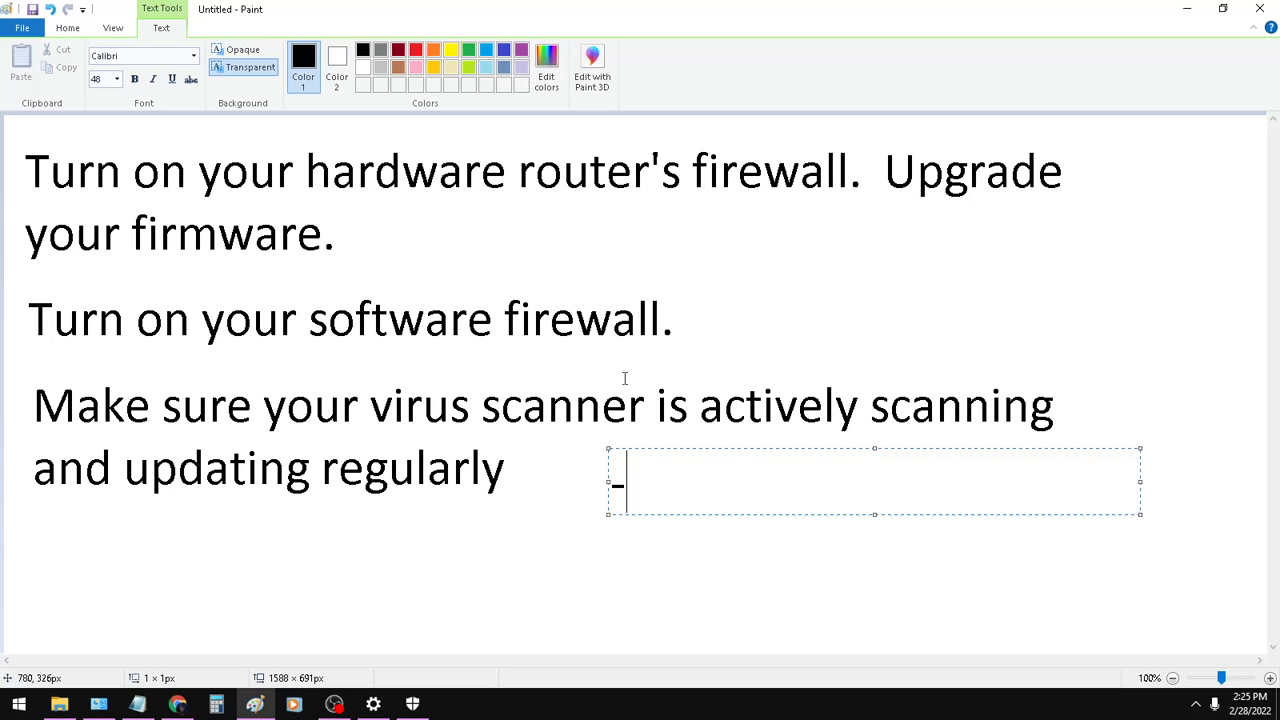
- Confirm Virus & threat protection shows no current threats, then open Windows Update settings
left_click(373, 704)
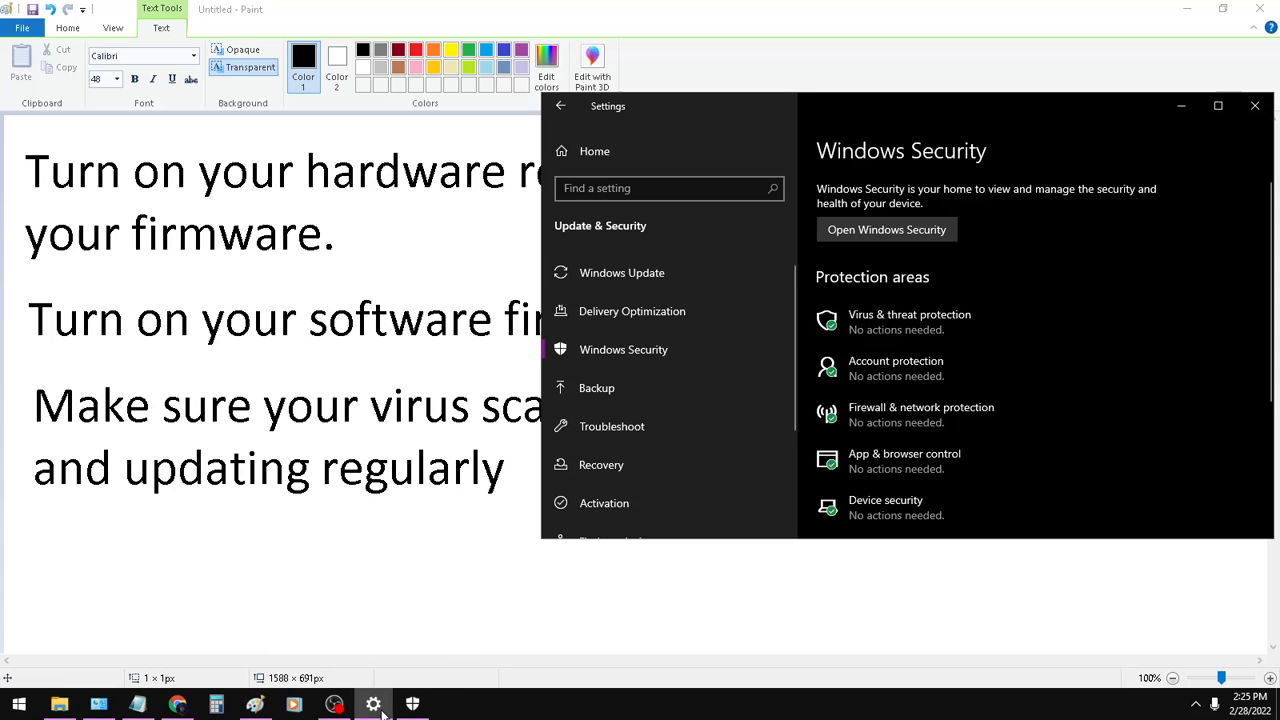
mouse_move(623, 349)
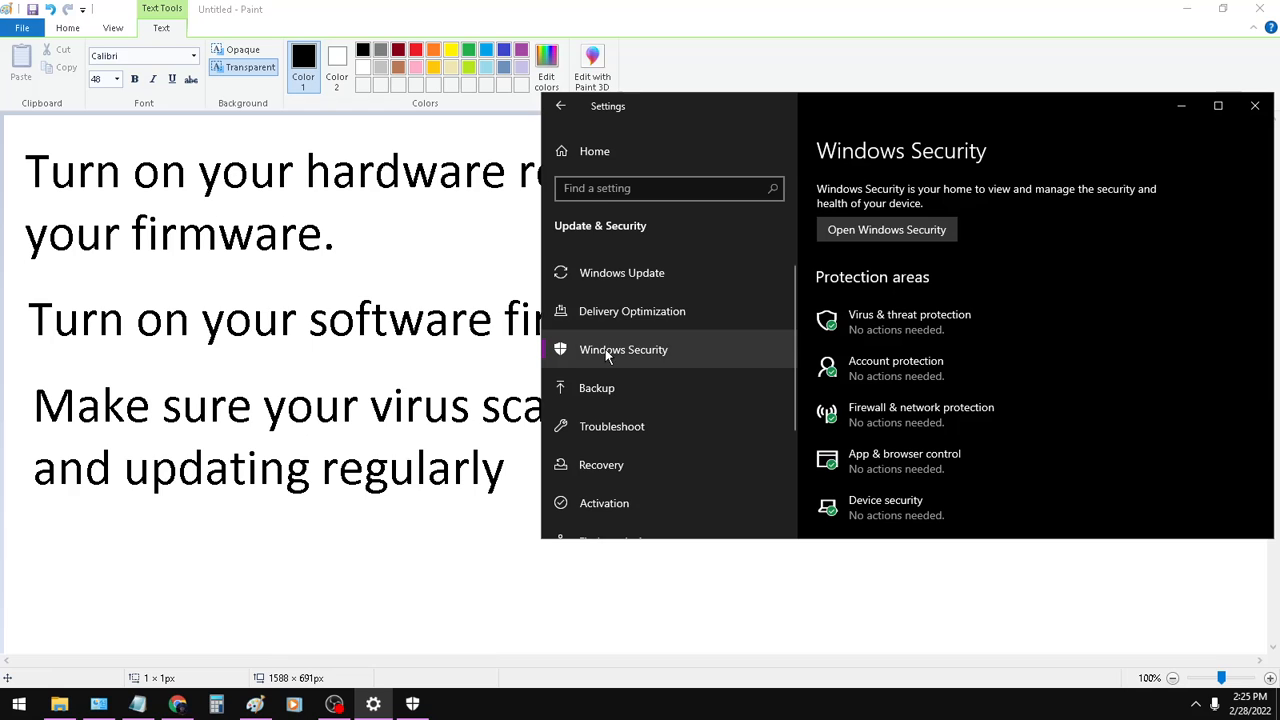
left_click(886, 229)
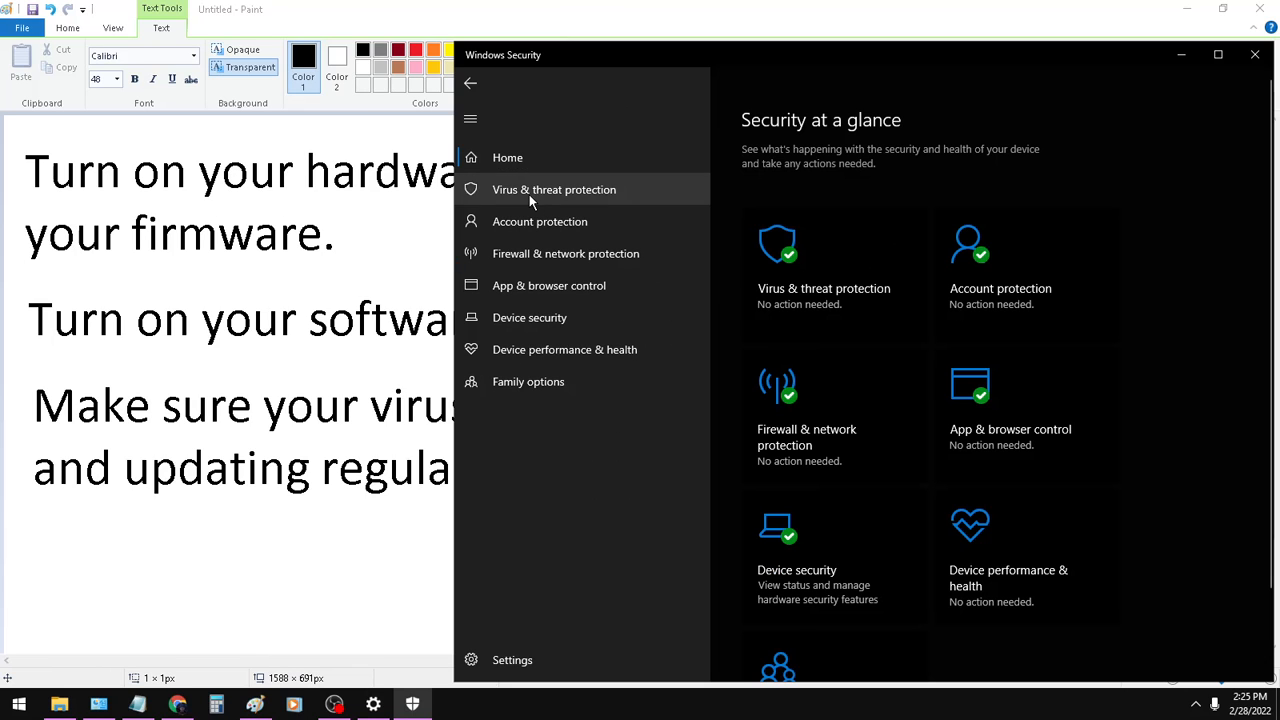
left_click(554, 189)
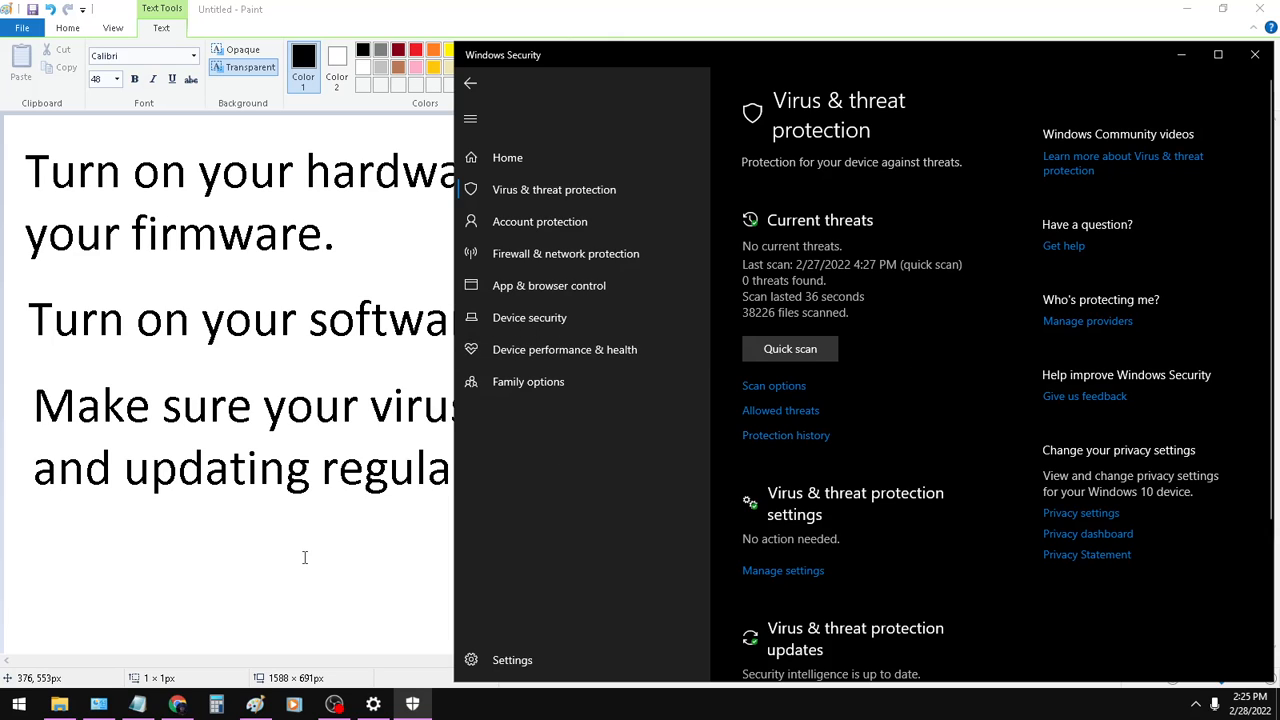
left_click(255, 704)
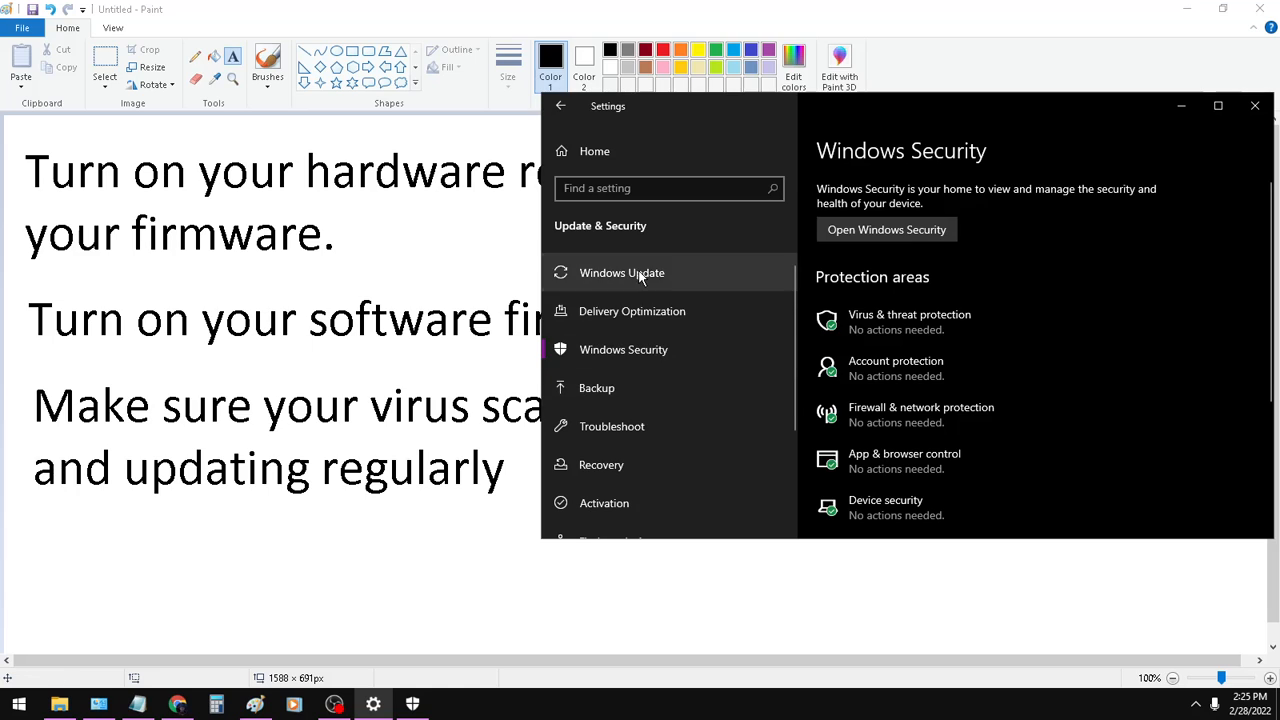
left_click(622, 272)
type("Don't open email attachments or go to links from people you don't know.")
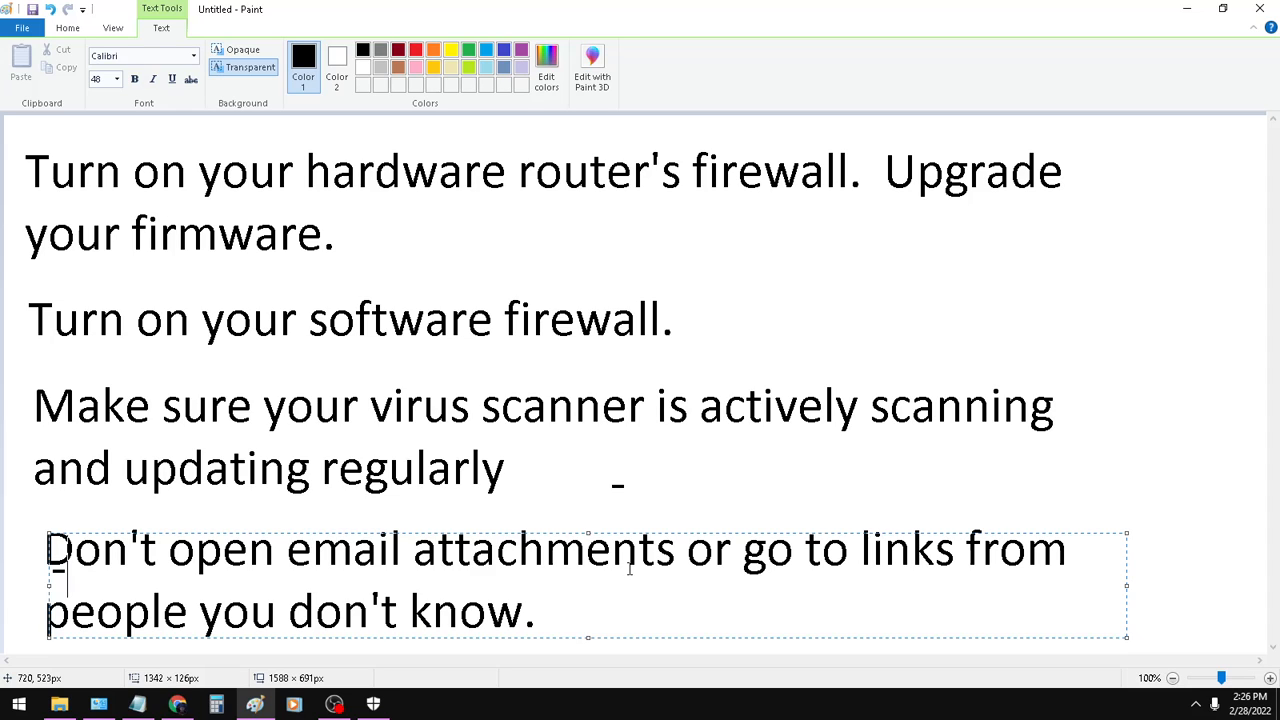
mouse_move(748, 534)
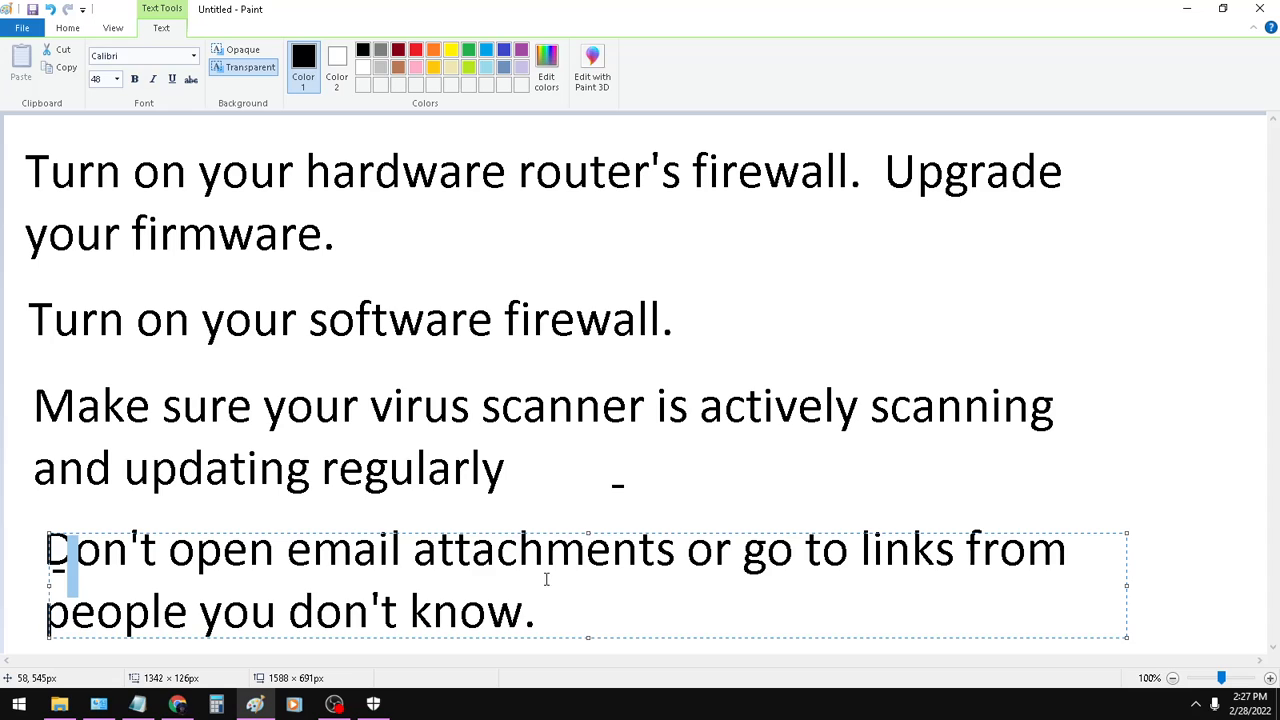
mouse_move(554, 631)
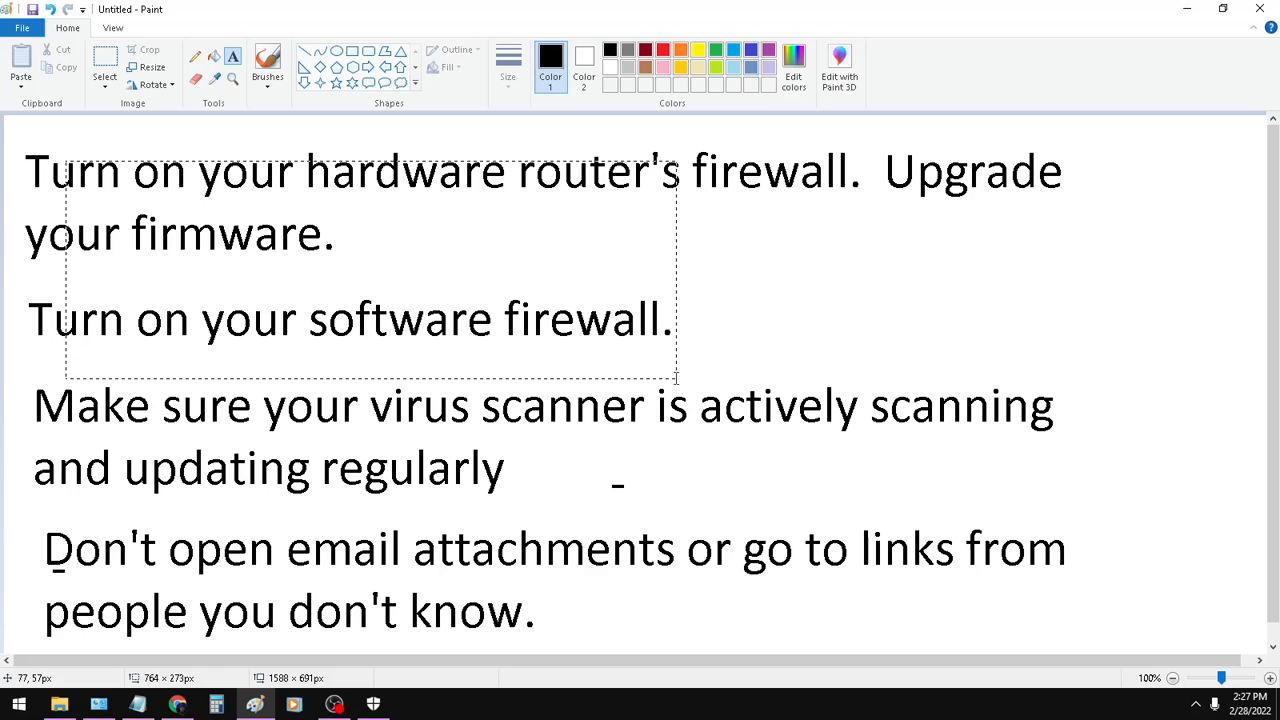
- Drag a selection rectangle over the earlier tips on the canvas
left_click_drag(675, 378, 1092, 500)
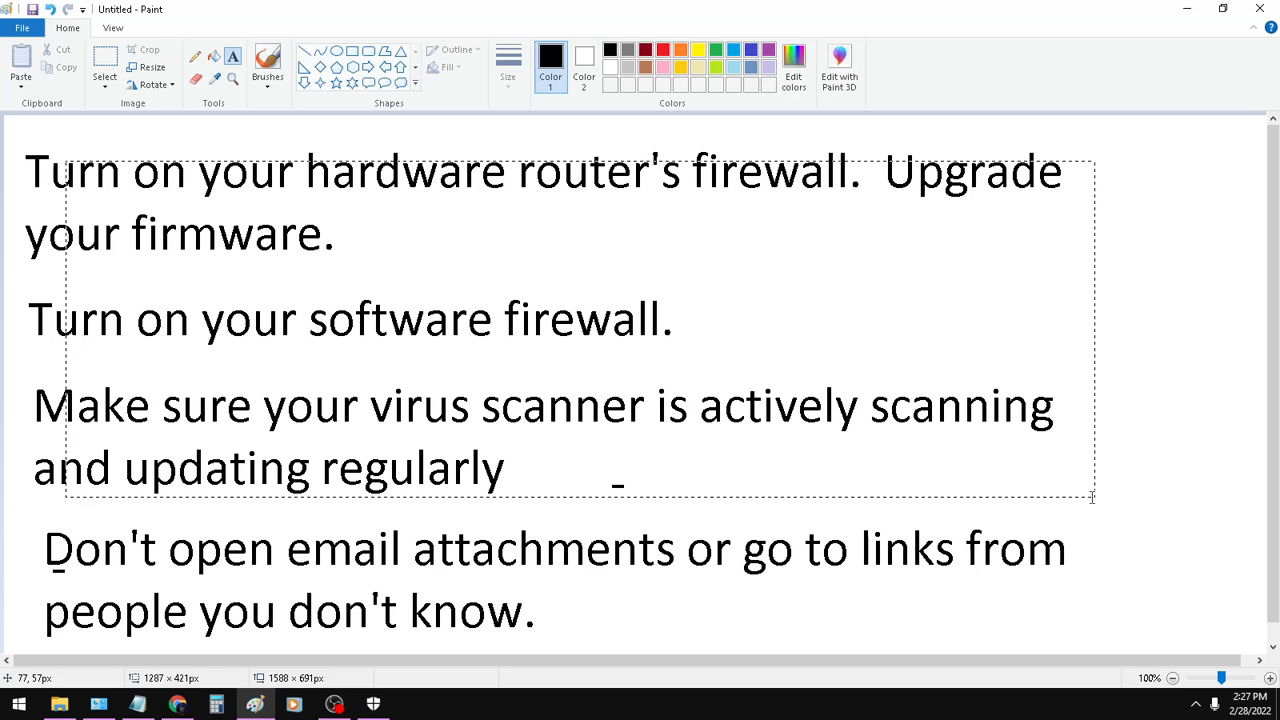